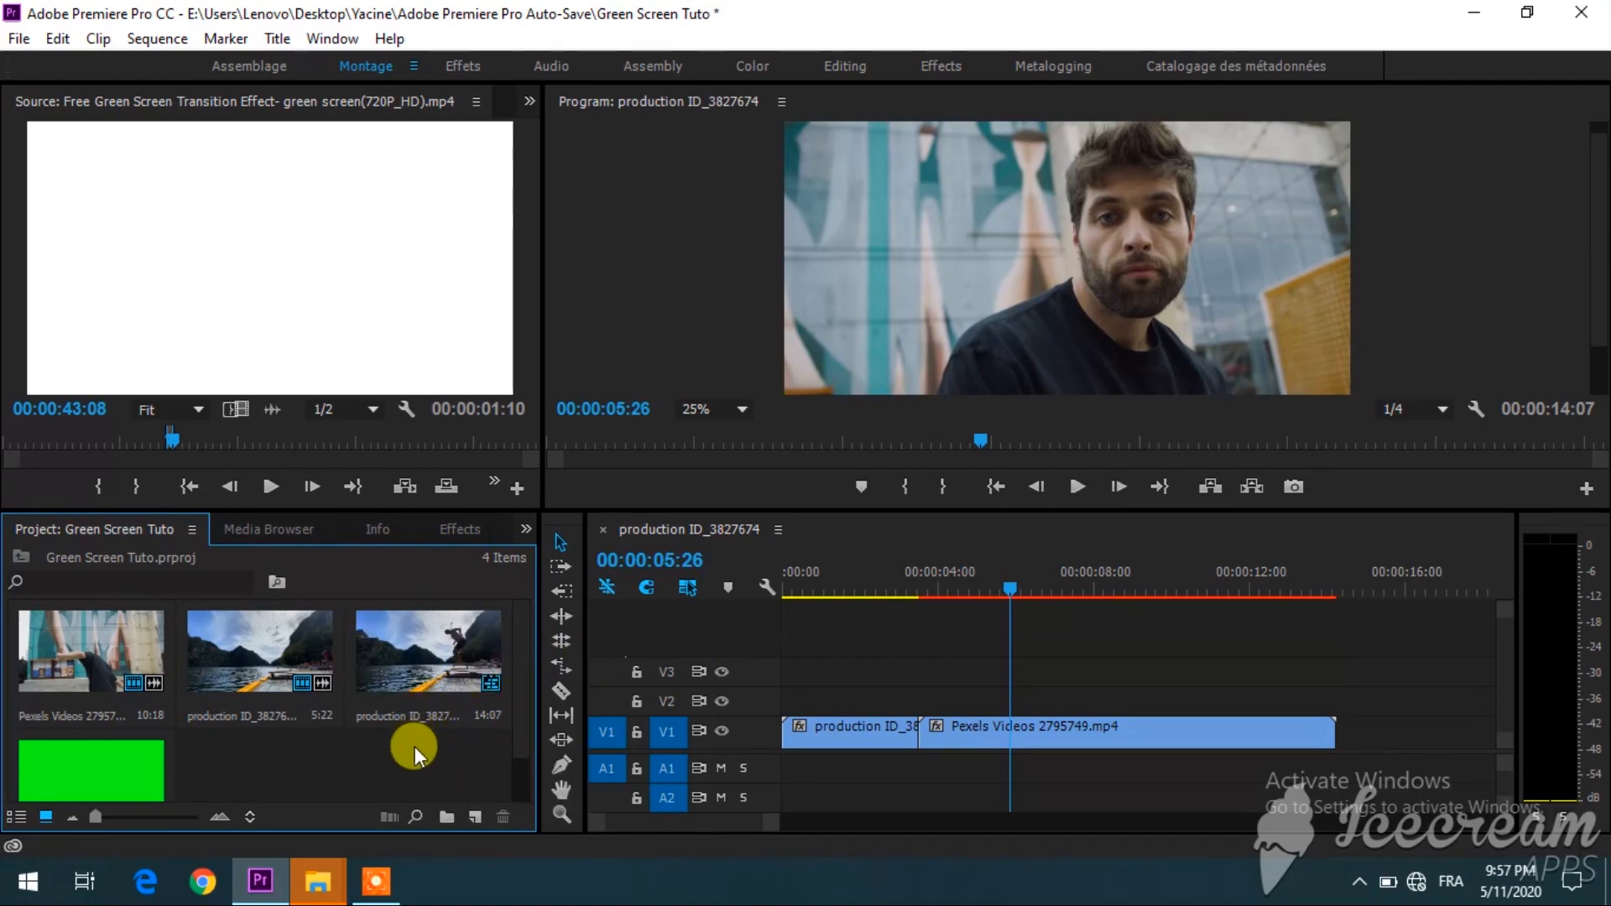
mouse_move(260, 765)
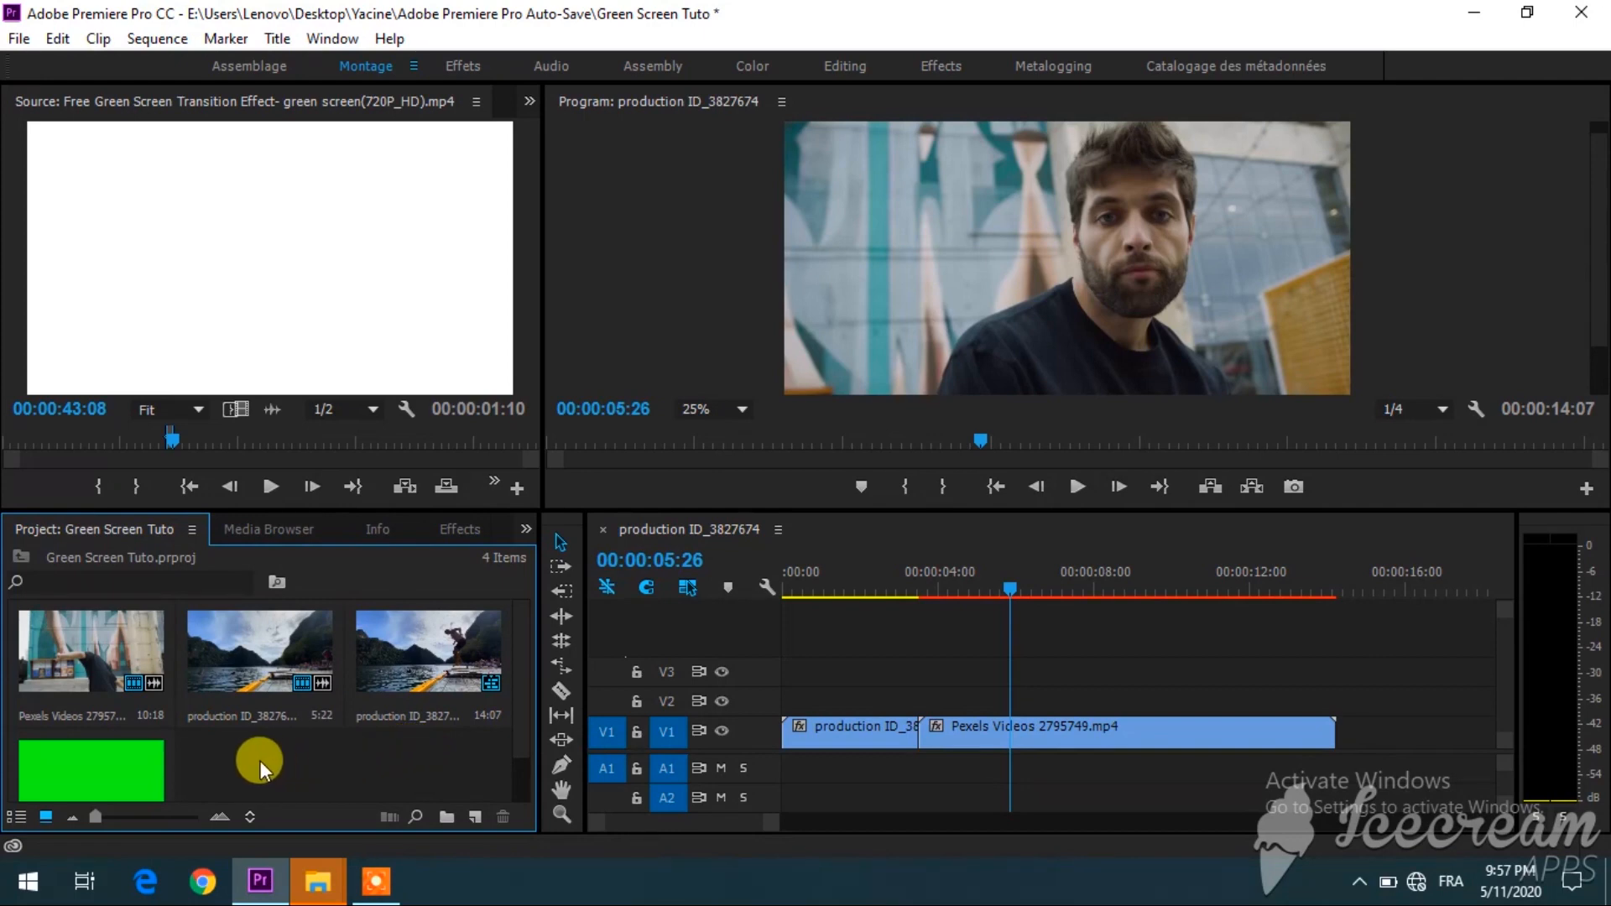
mouse_move(206, 758)
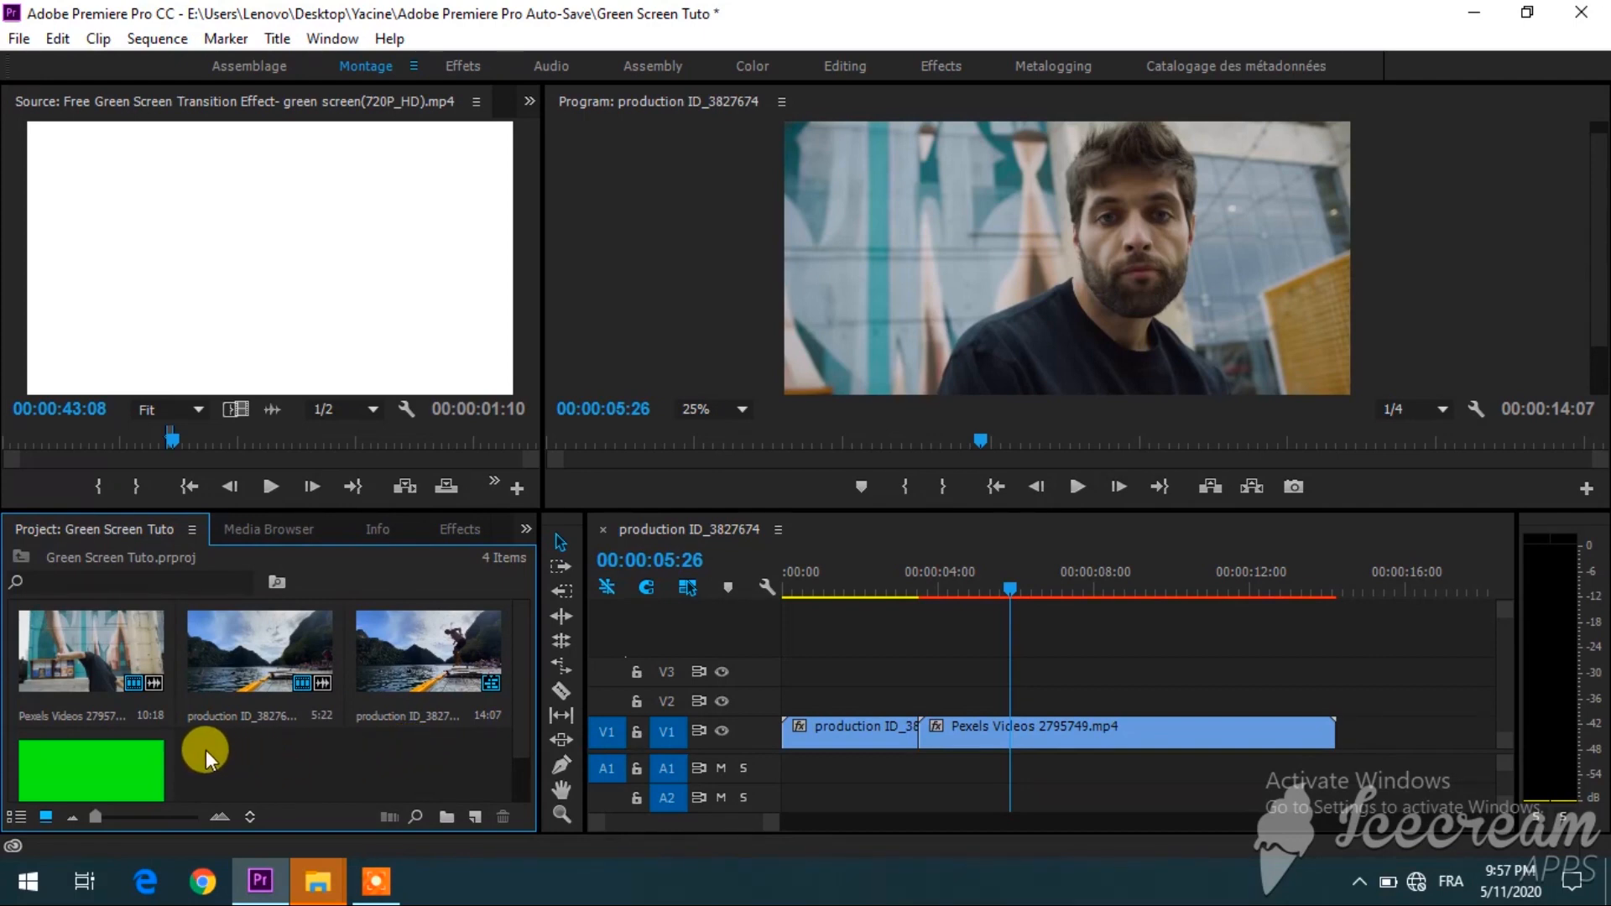
mouse_move(178, 758)
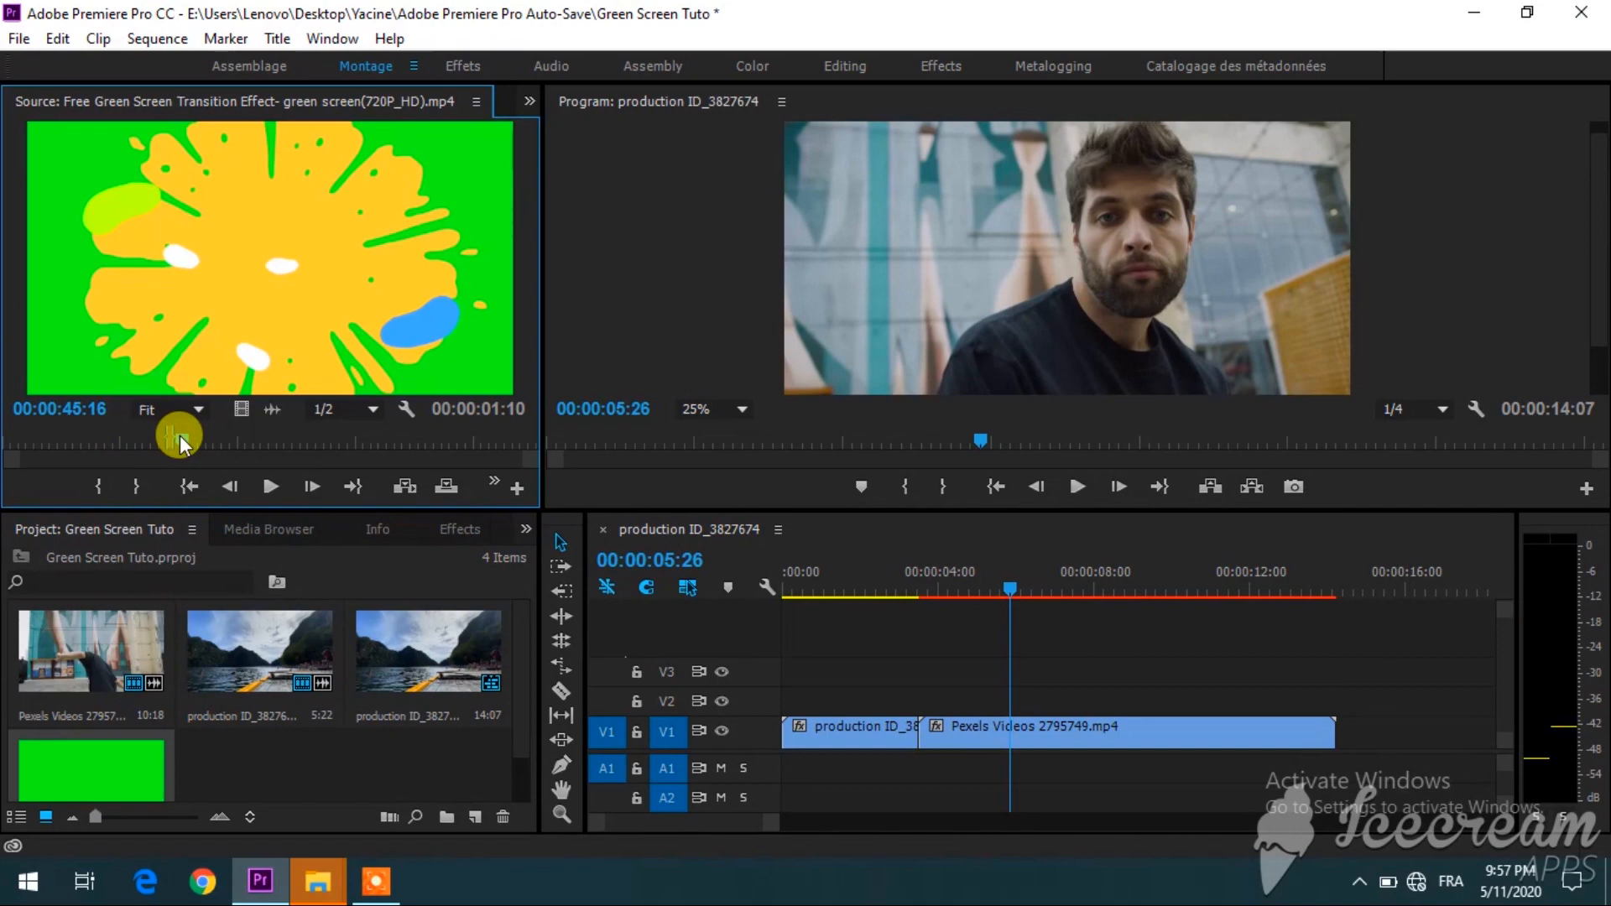
Scrub through the splash clip's frames, from forming to breaking apart, back to early green.
drag(180, 443, 216, 443)
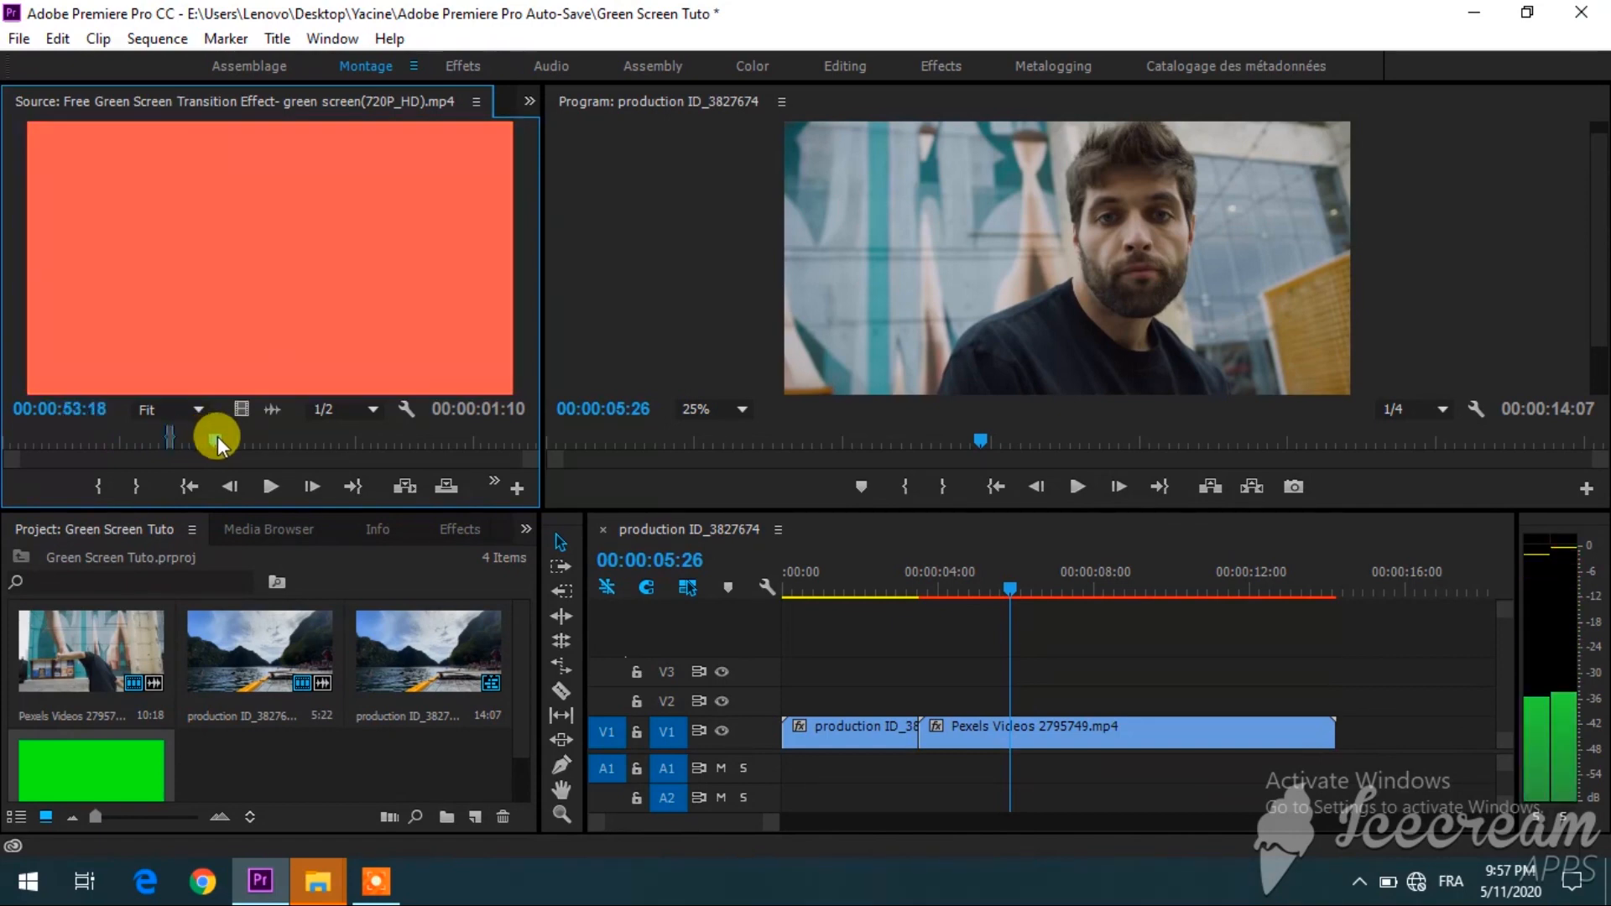
drag(216, 436, 278, 436)
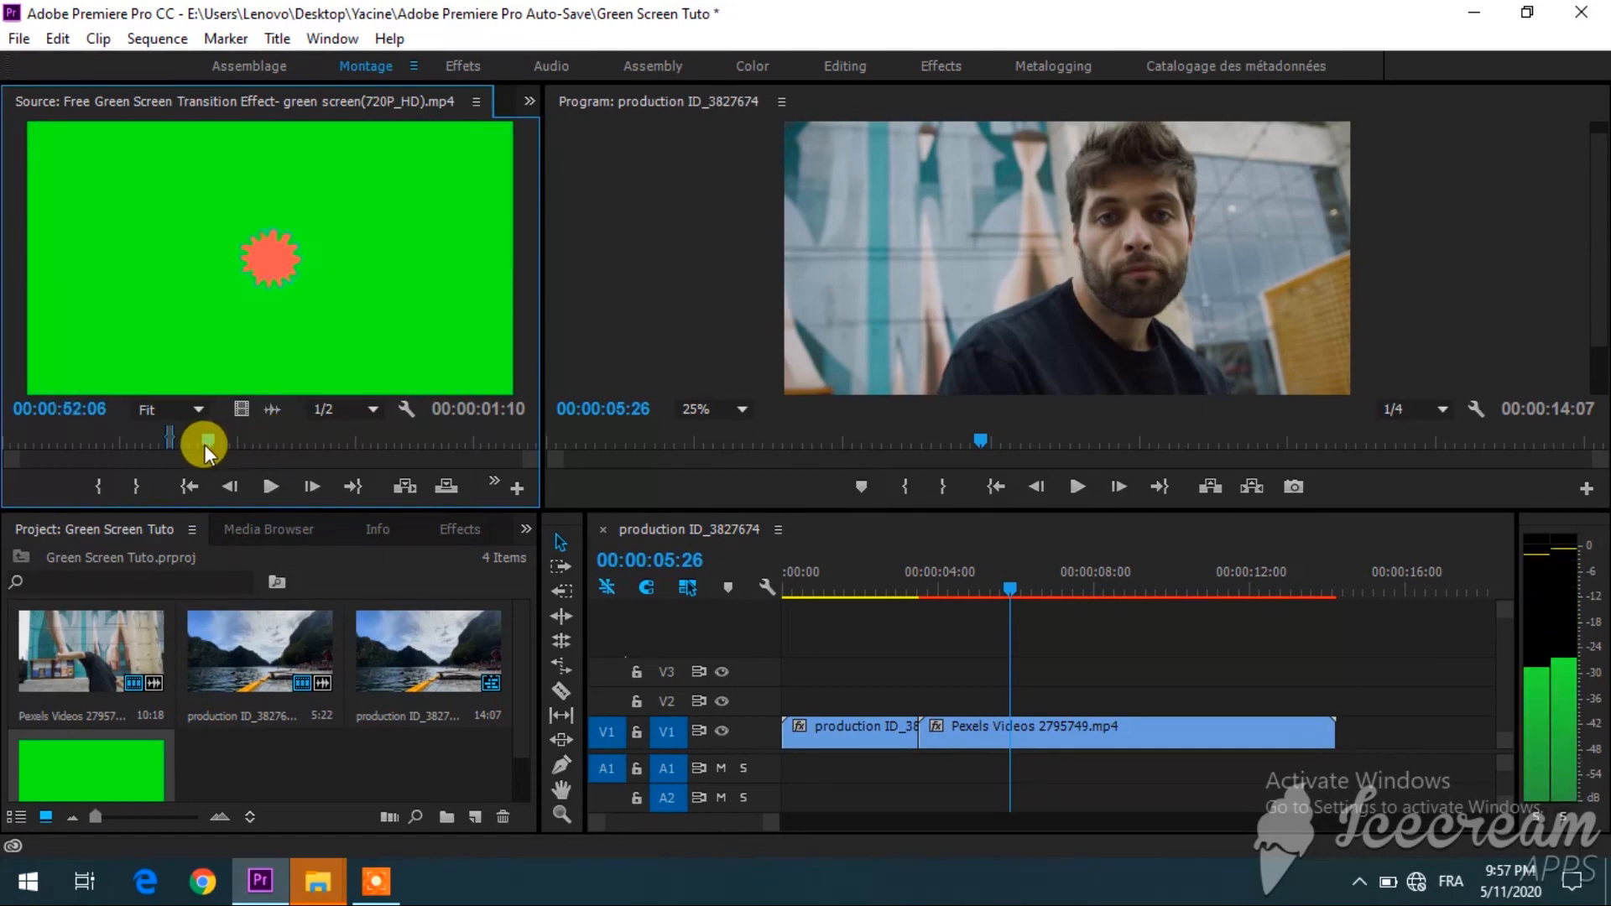
drag(203, 442, 166, 442)
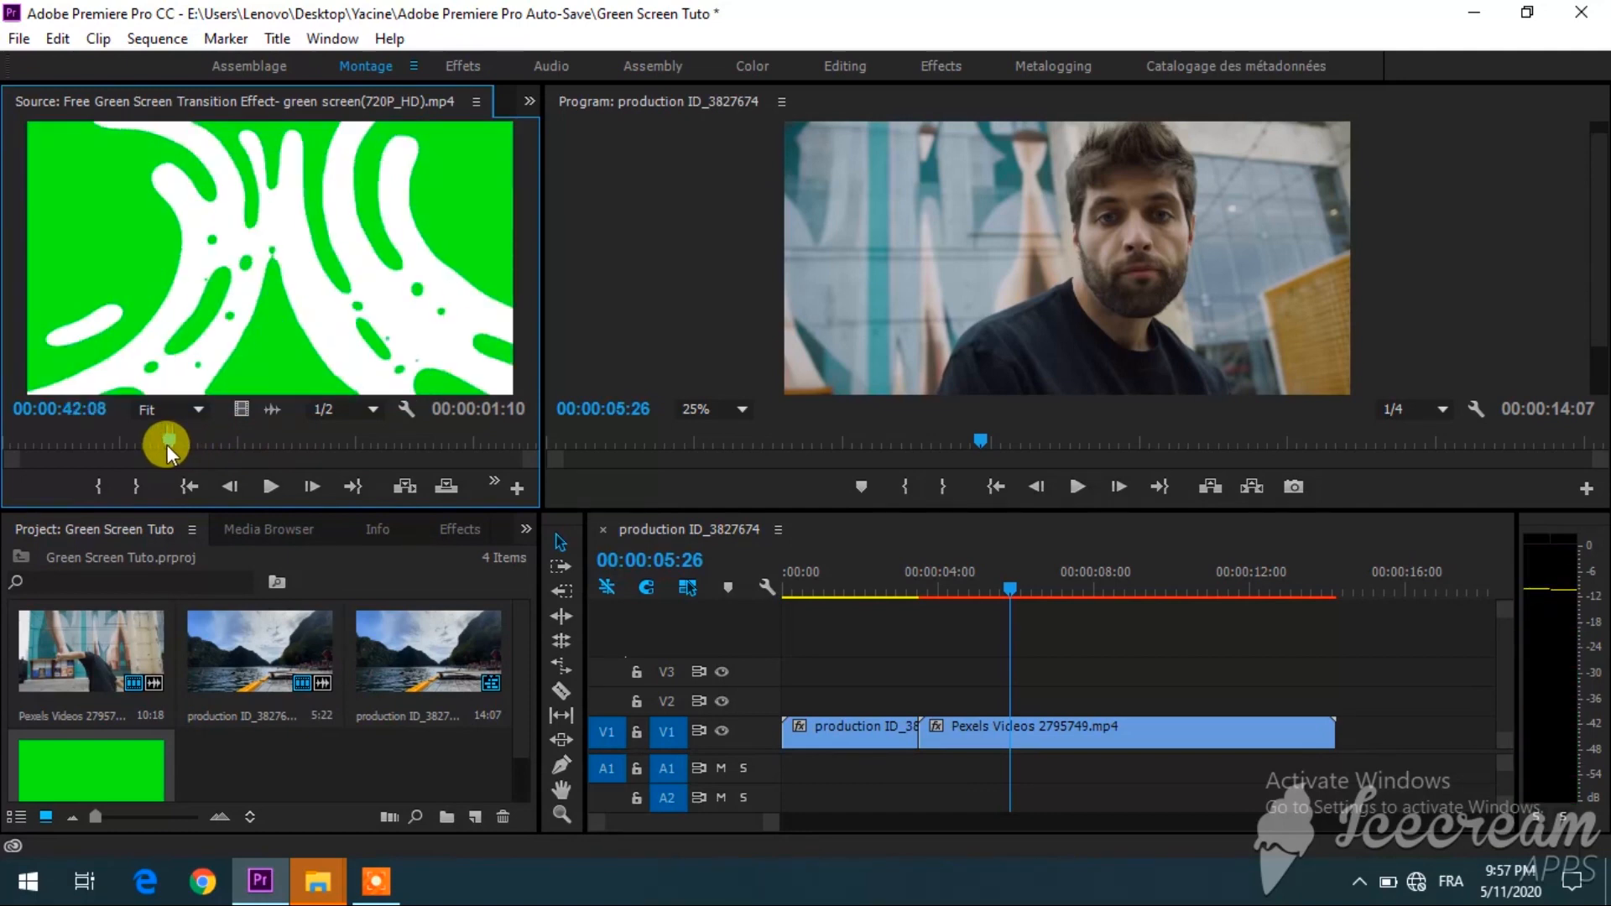
drag(167, 453, 155, 443)
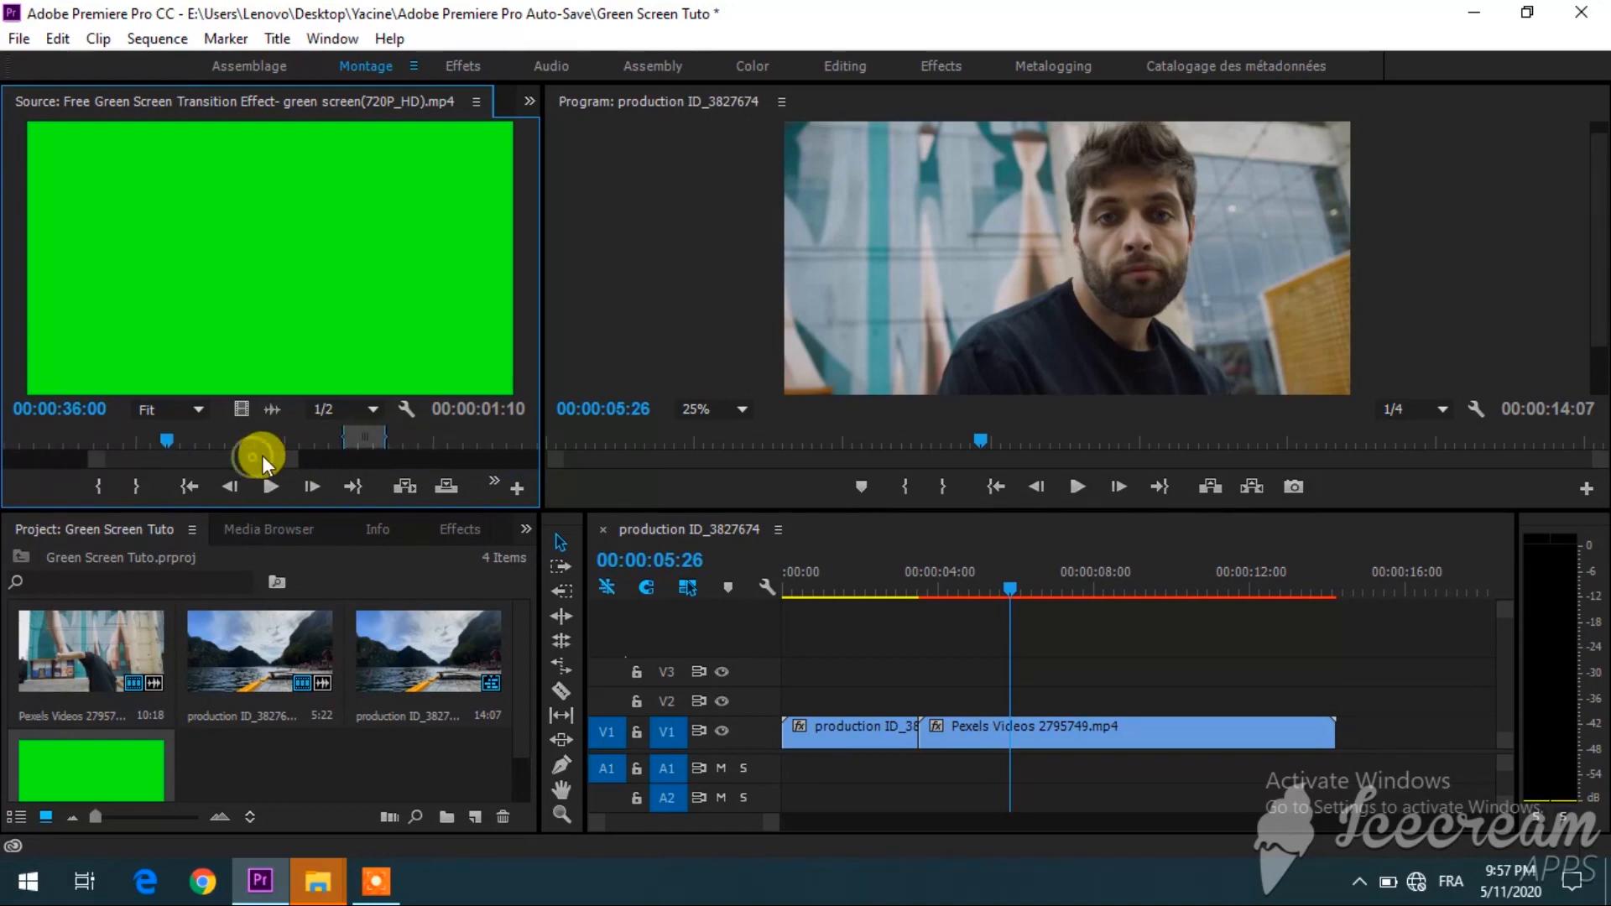
drag(262, 454, 234, 436)
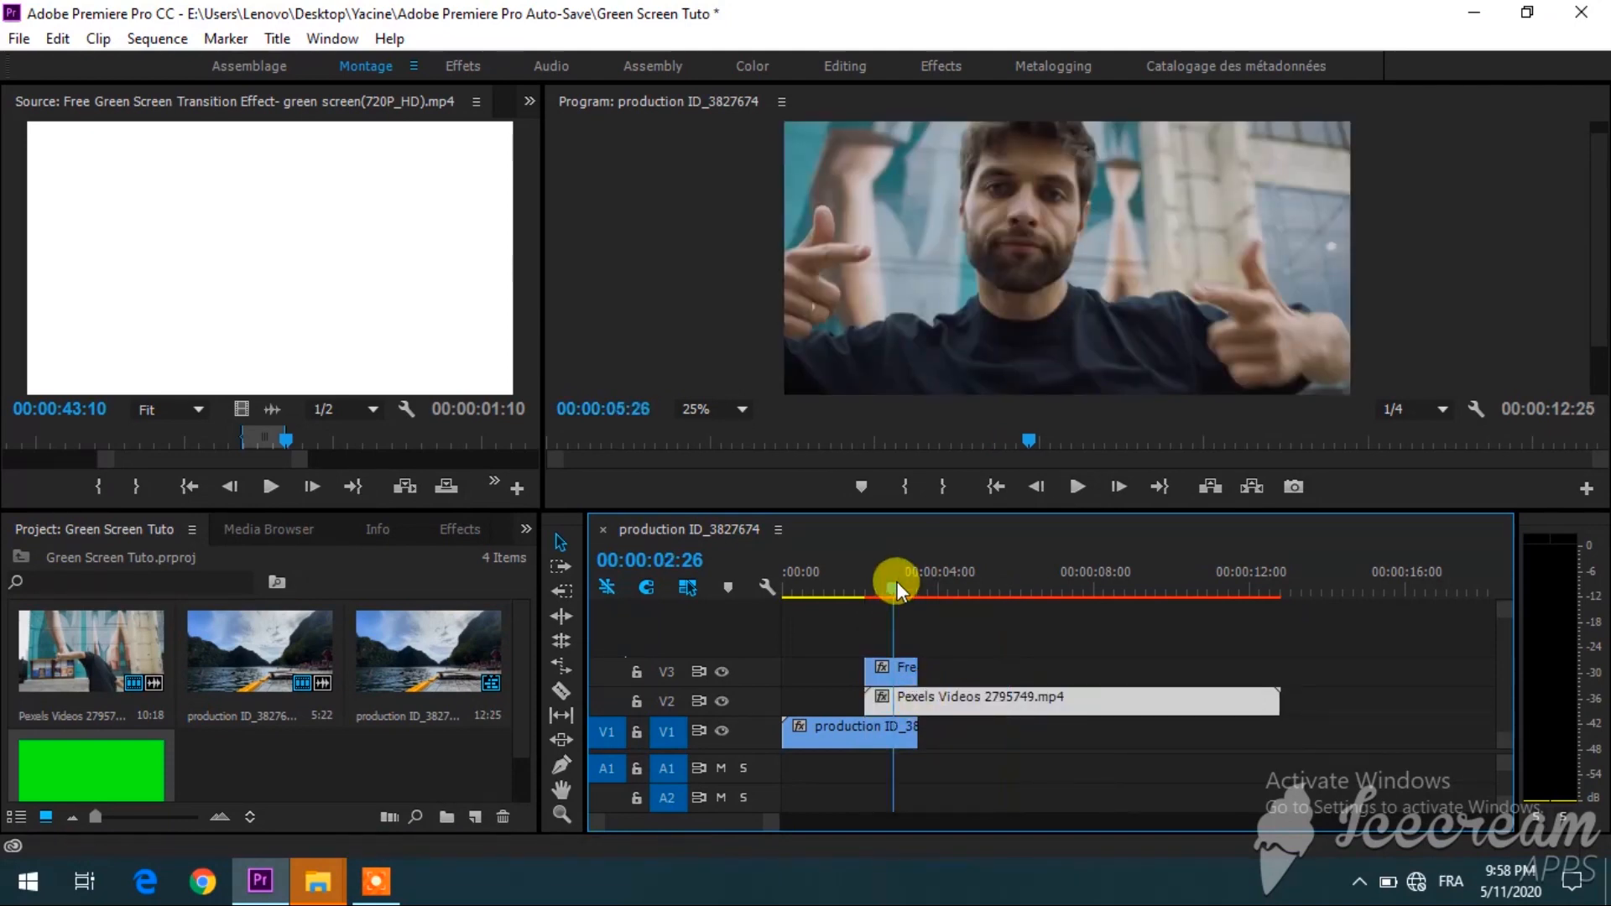
Bring up the Effects panel and set the V3 splash clip to Scale to Frame Size.
click(395, 530)
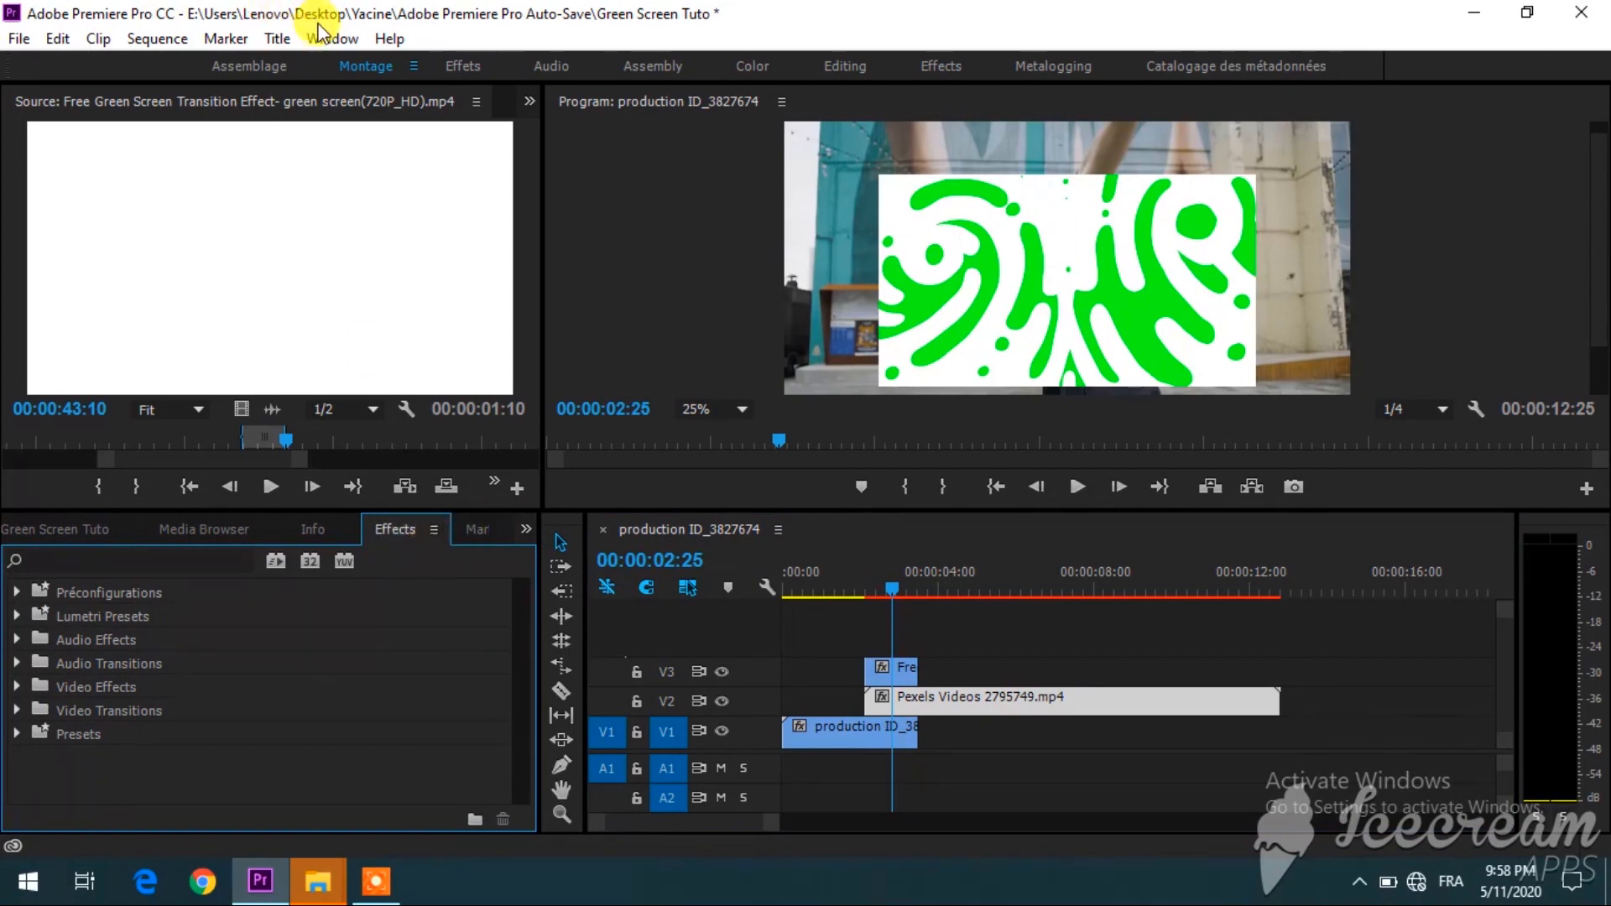
click(331, 38)
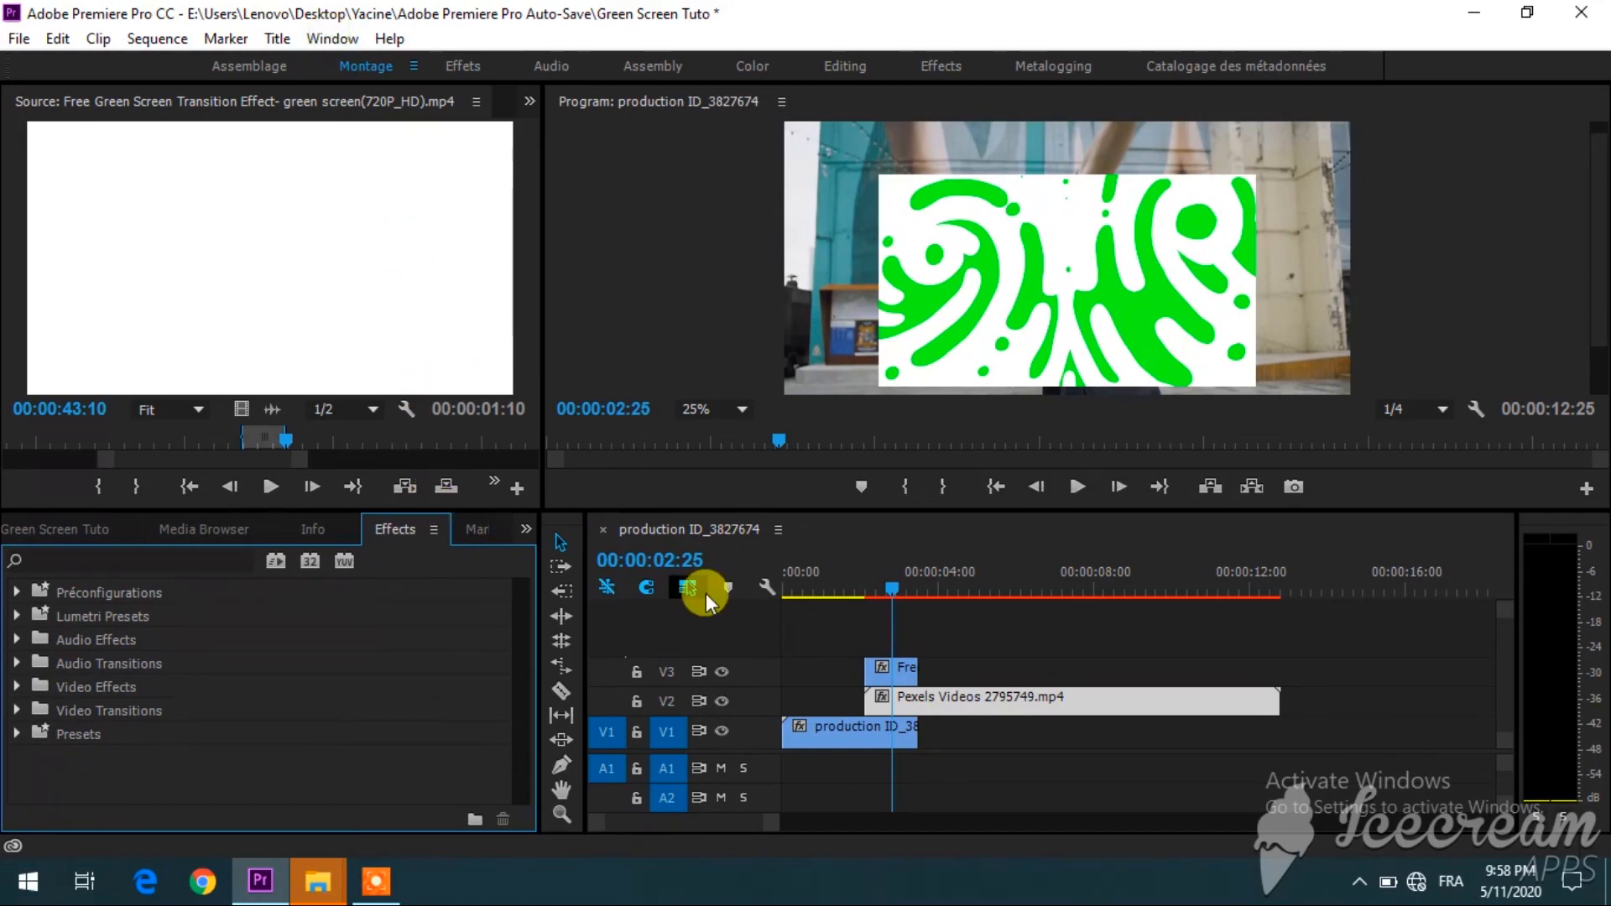
right_click(880, 678)
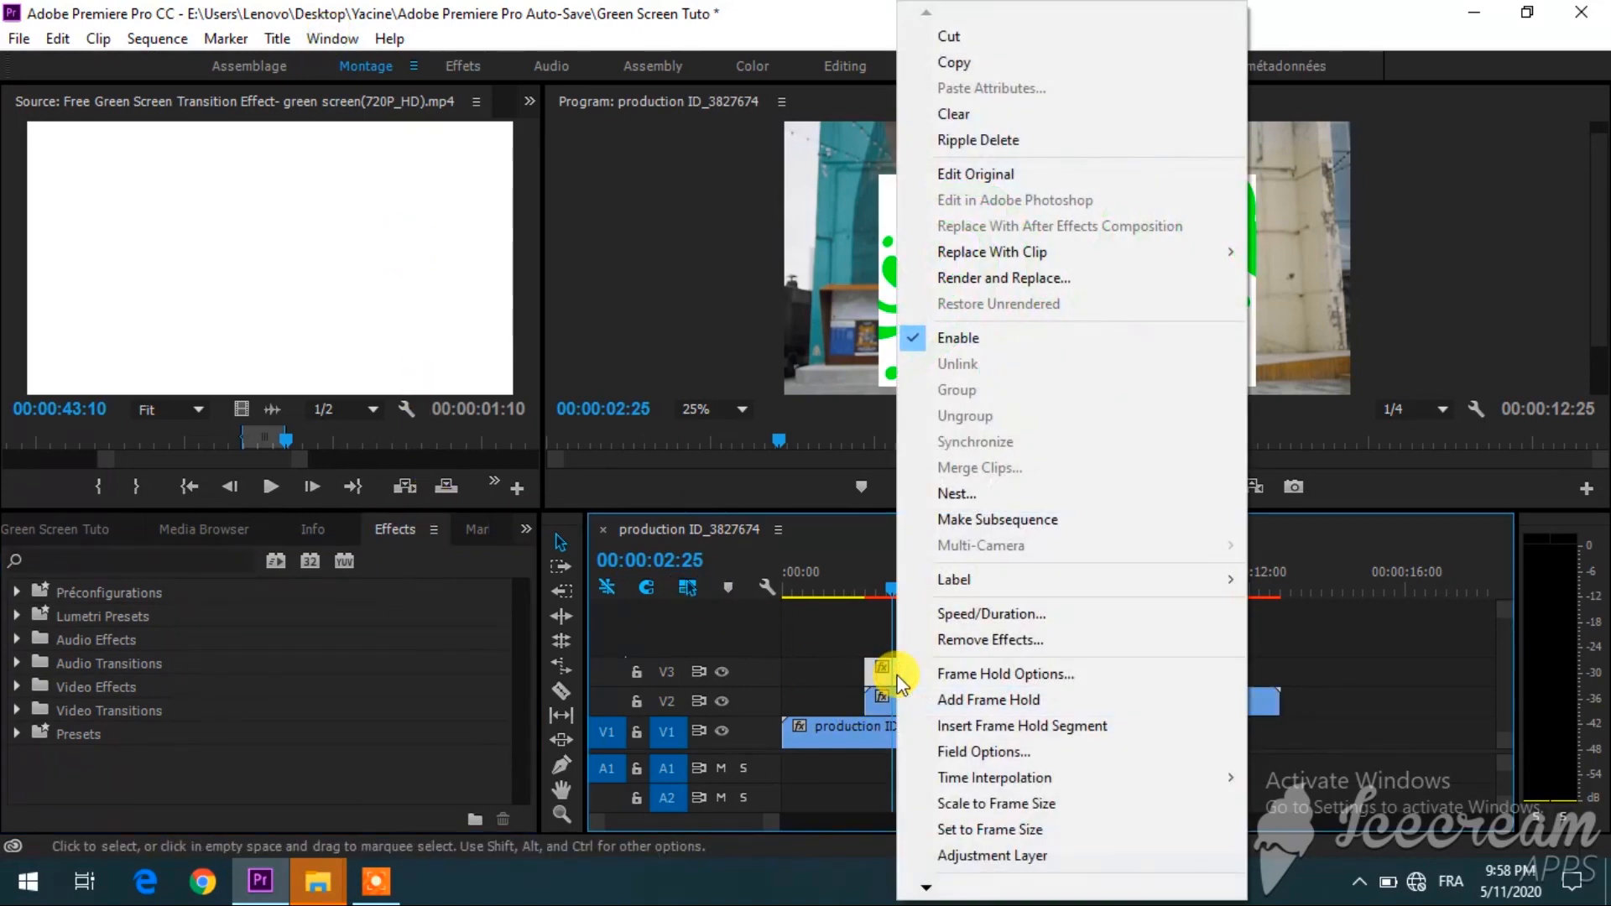
click(987, 700)
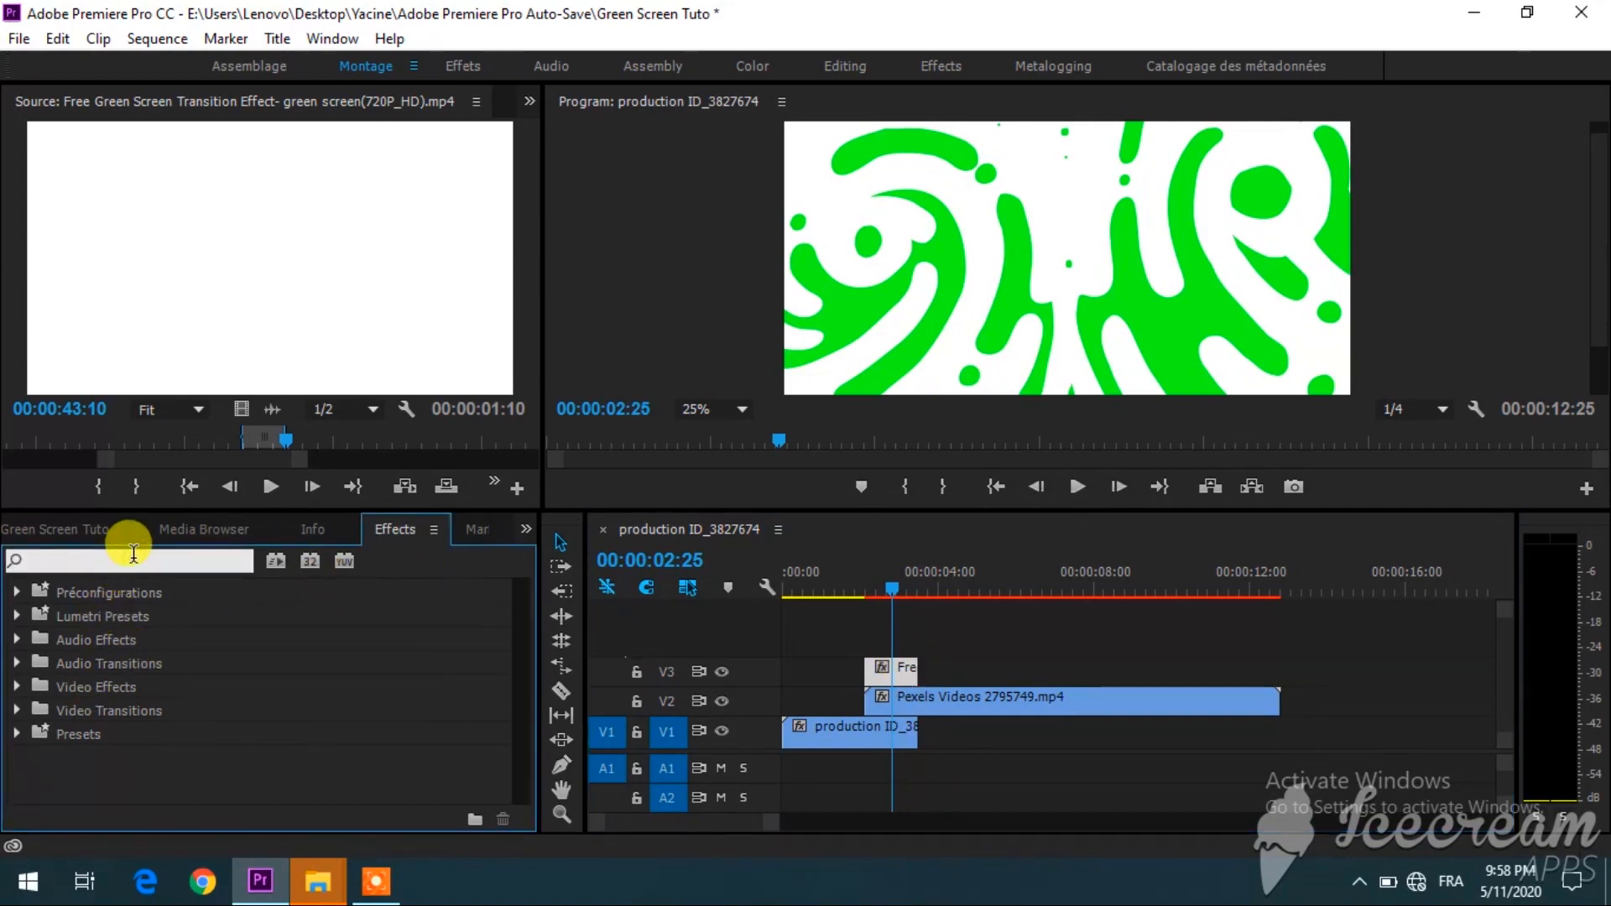
Search effects for 'keyin' and scroll to Video Effects > Keying.
text(keyin)
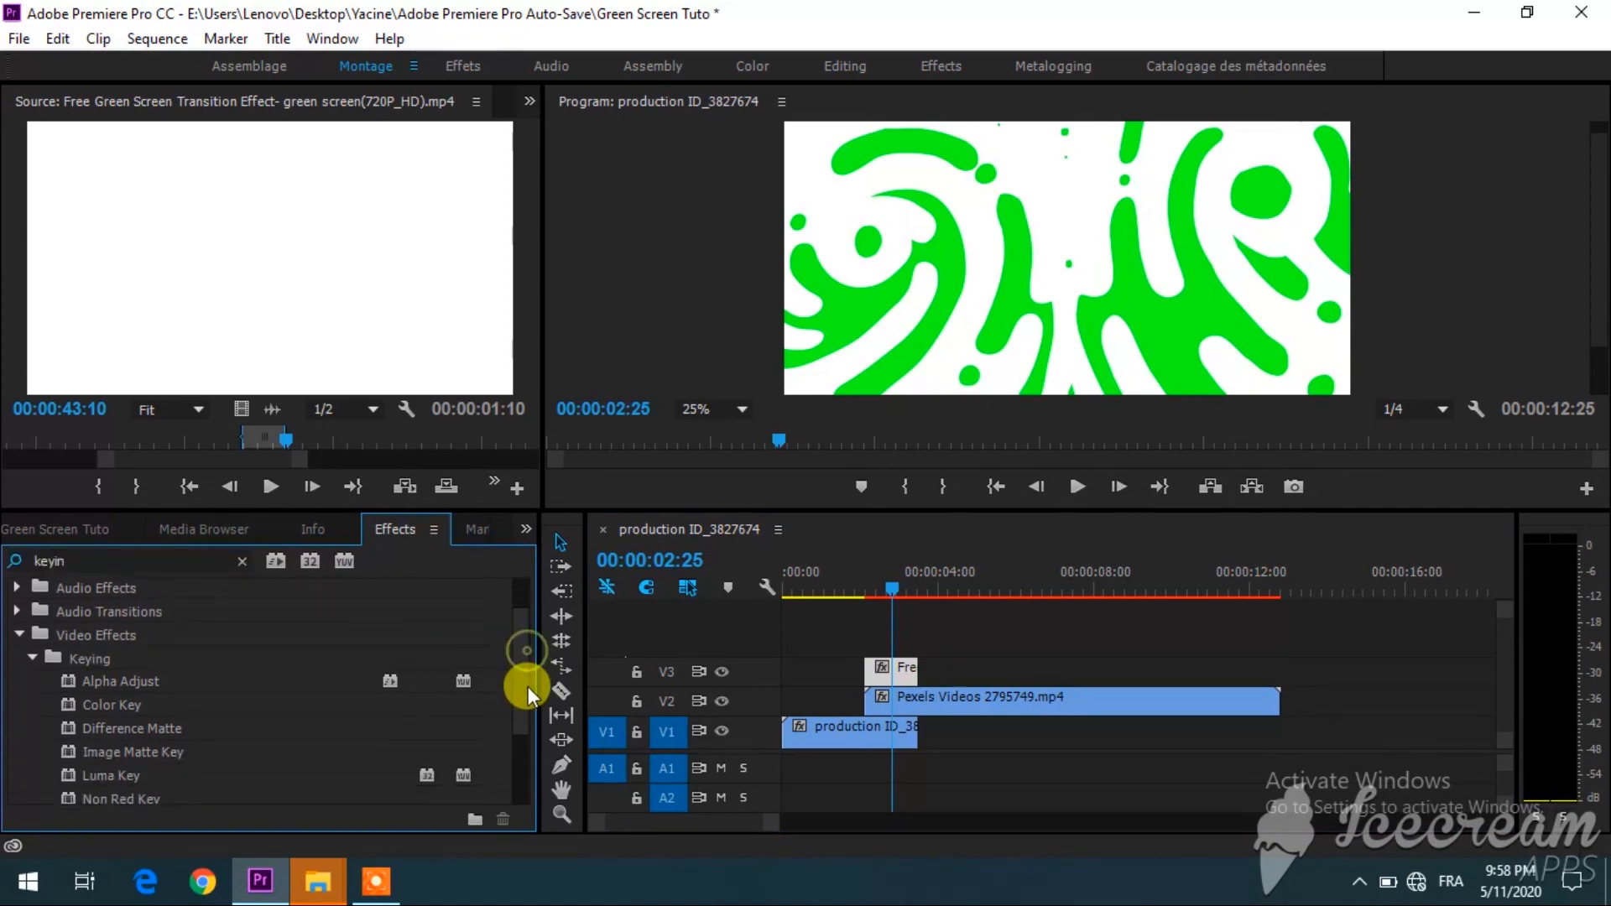
scroll(down, 3)
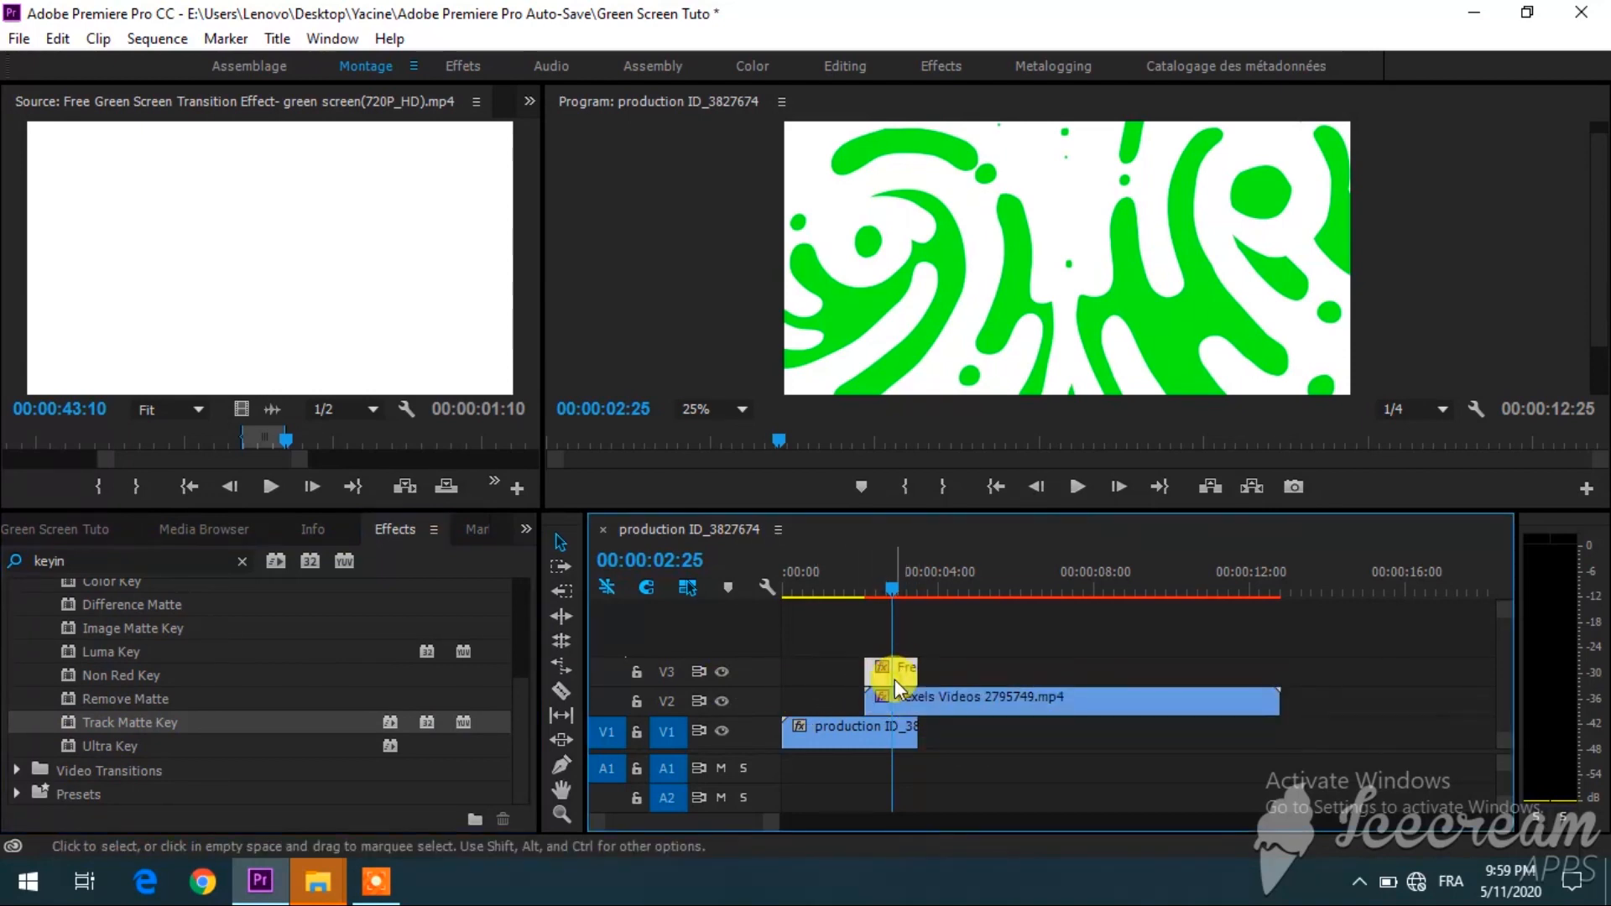
Show the Effect Controls panel and select the splash transition clip on V3.
click(529, 101)
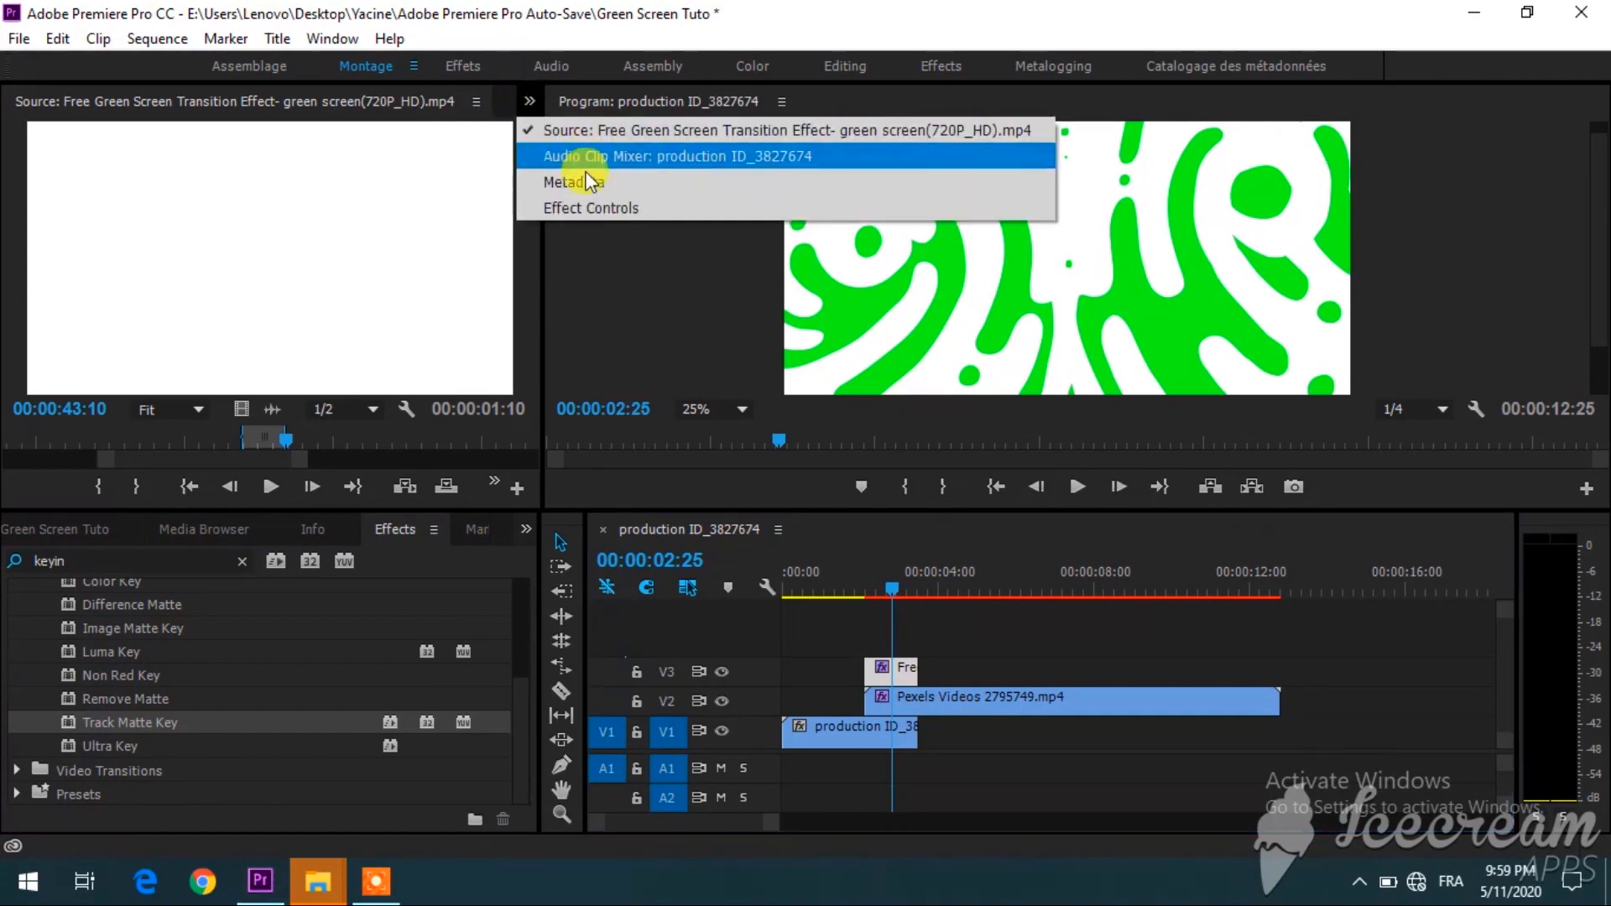
click(590, 207)
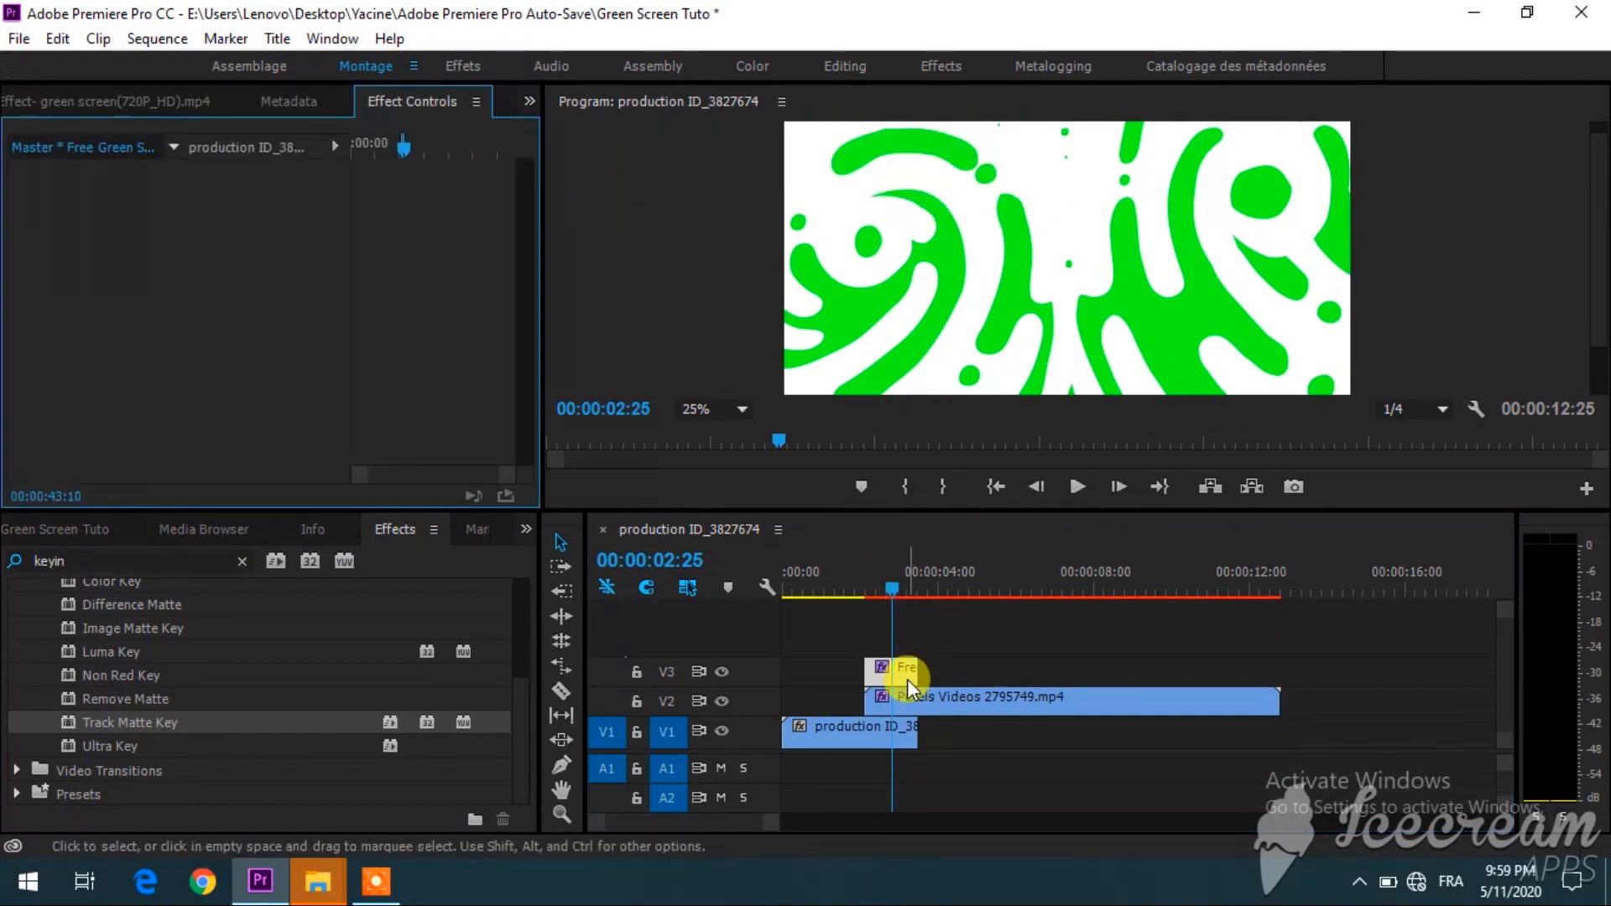
click(904, 673)
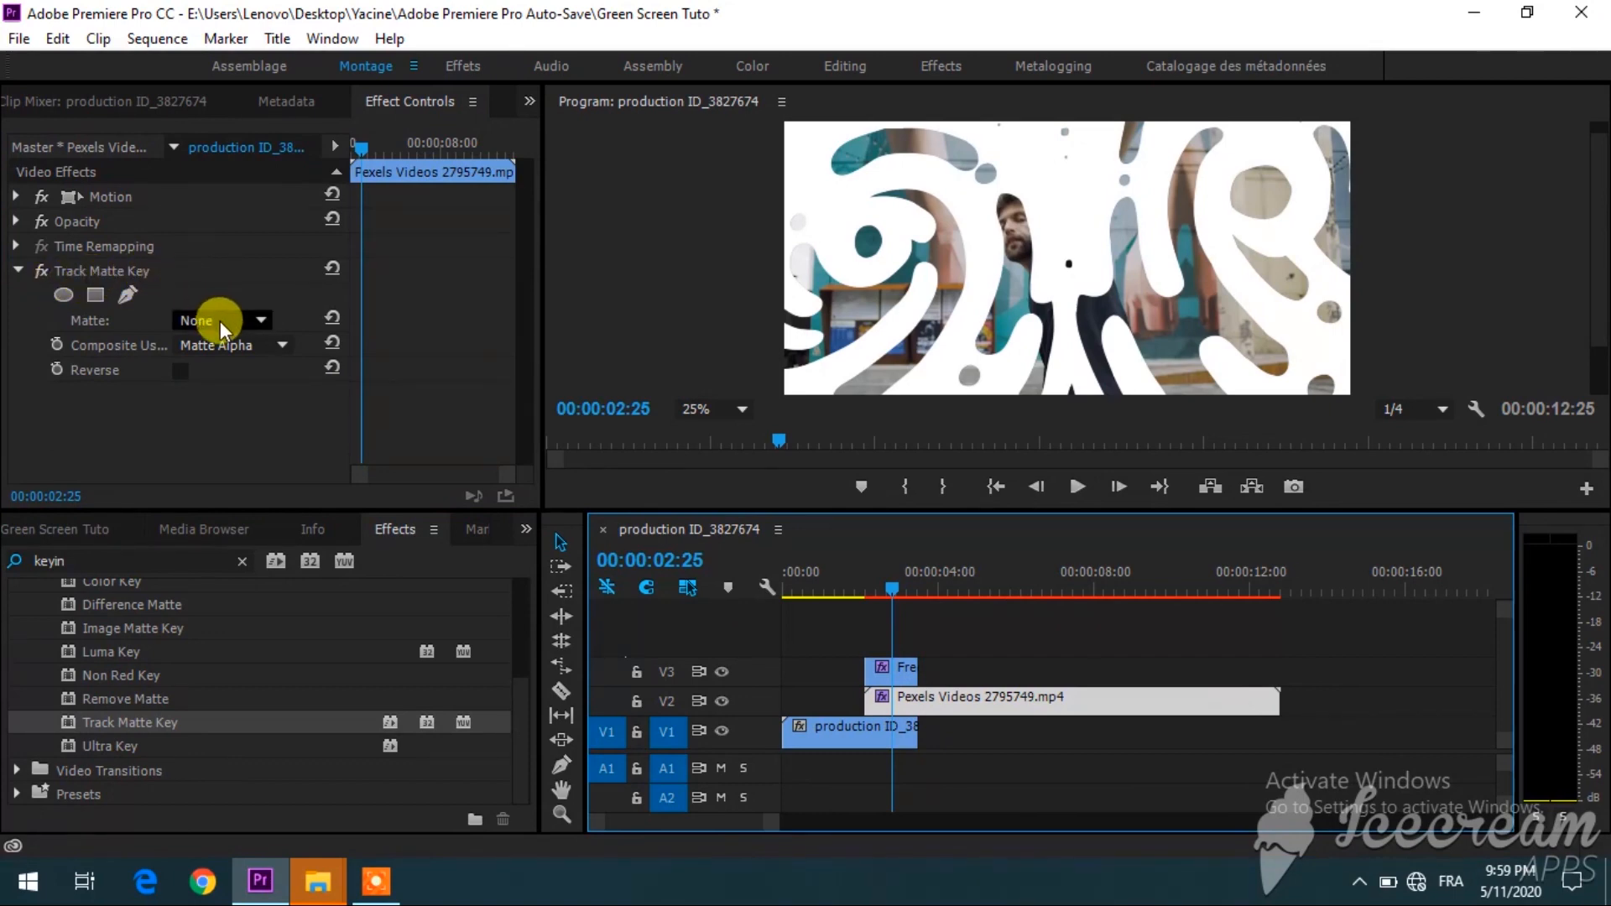
Choose Video 3 as the Track Matte Key's Matte source.
click(220, 320)
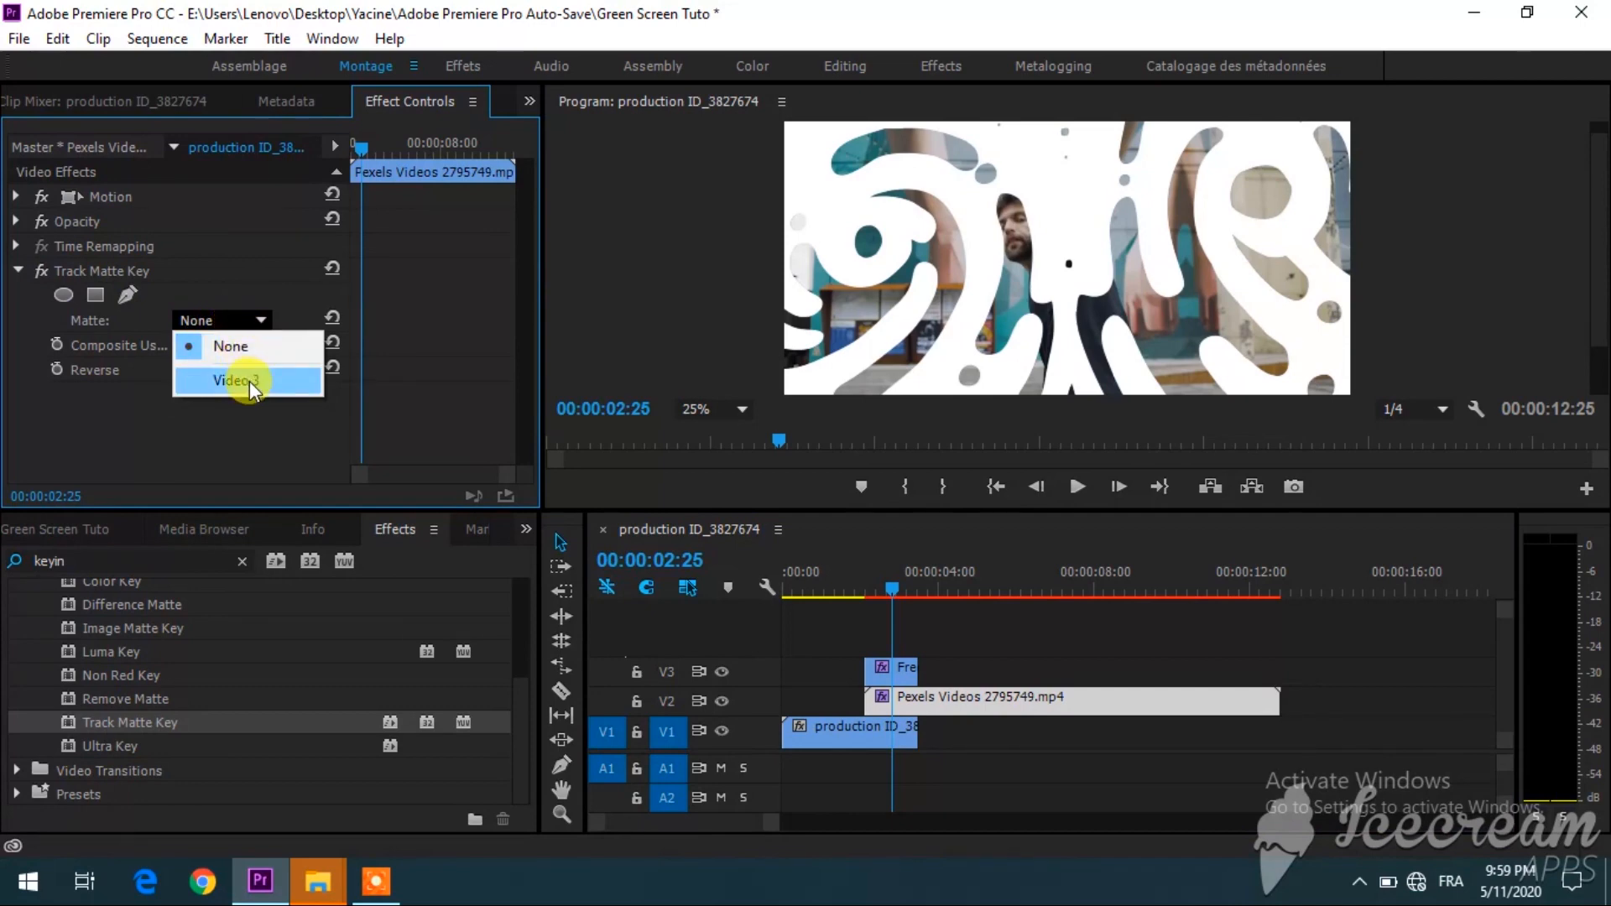
mouse_move(278, 388)
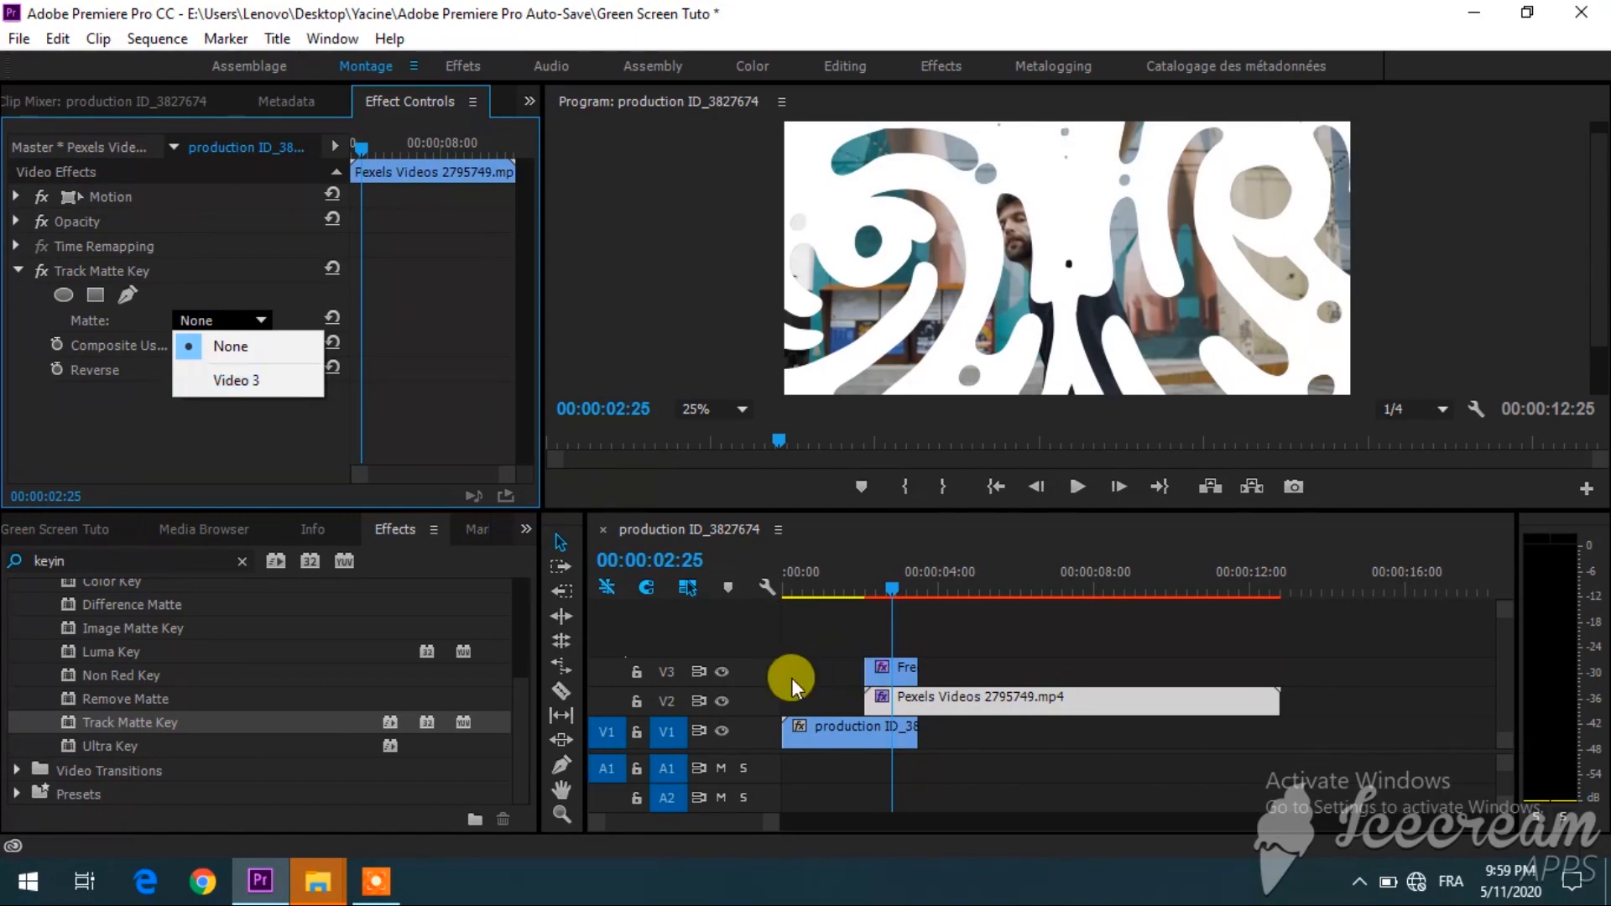
mouse_move(956, 703)
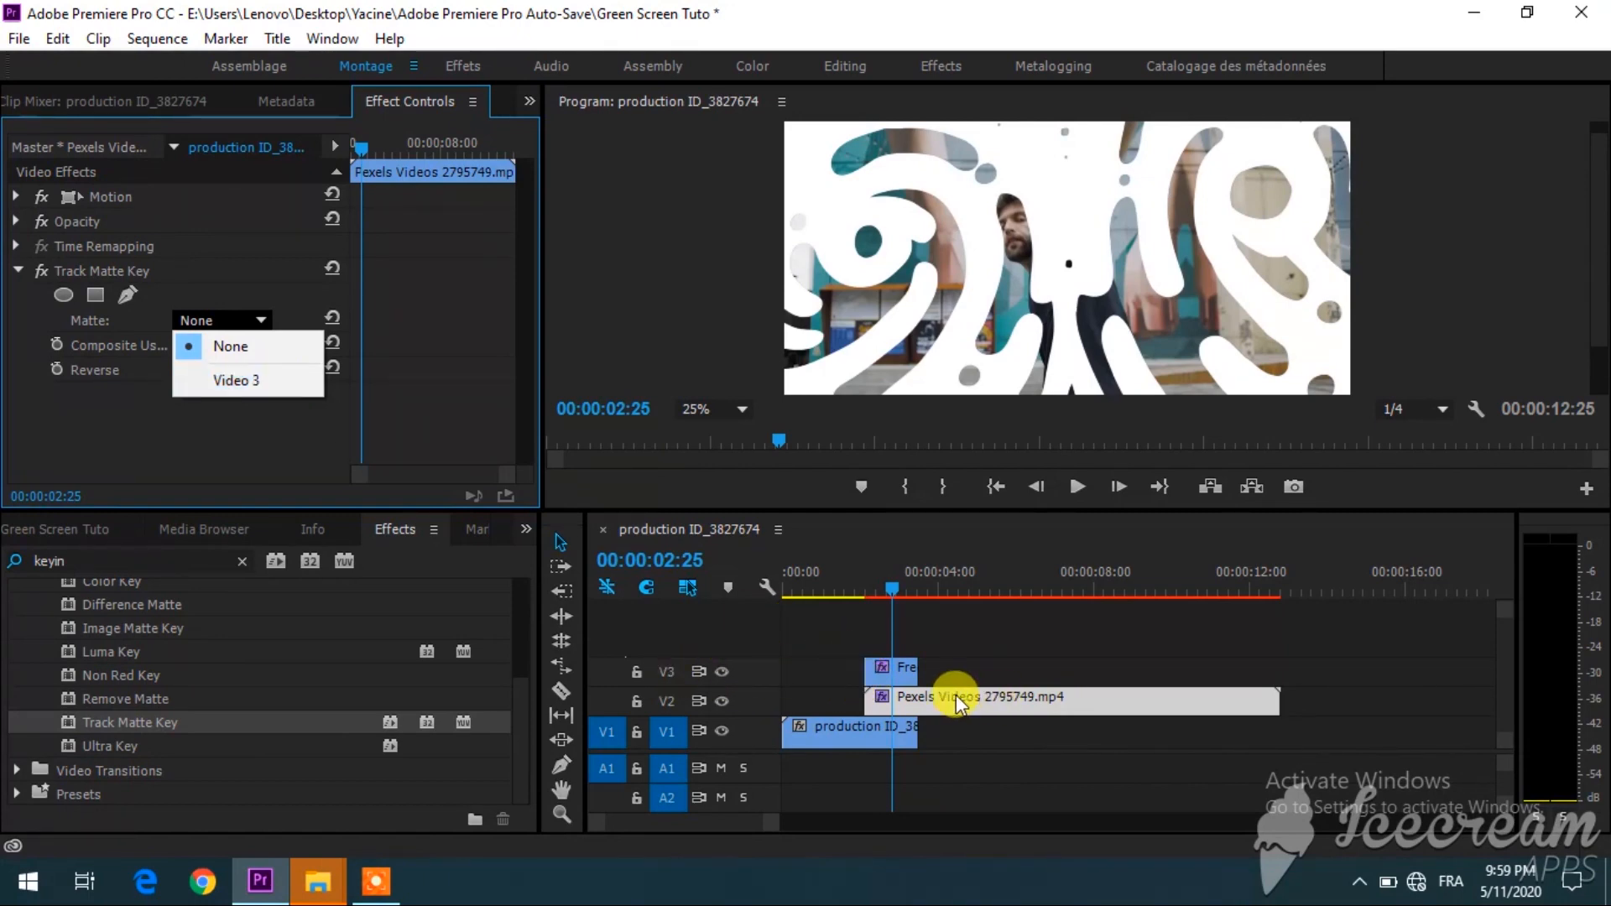
mouse_move(246, 380)
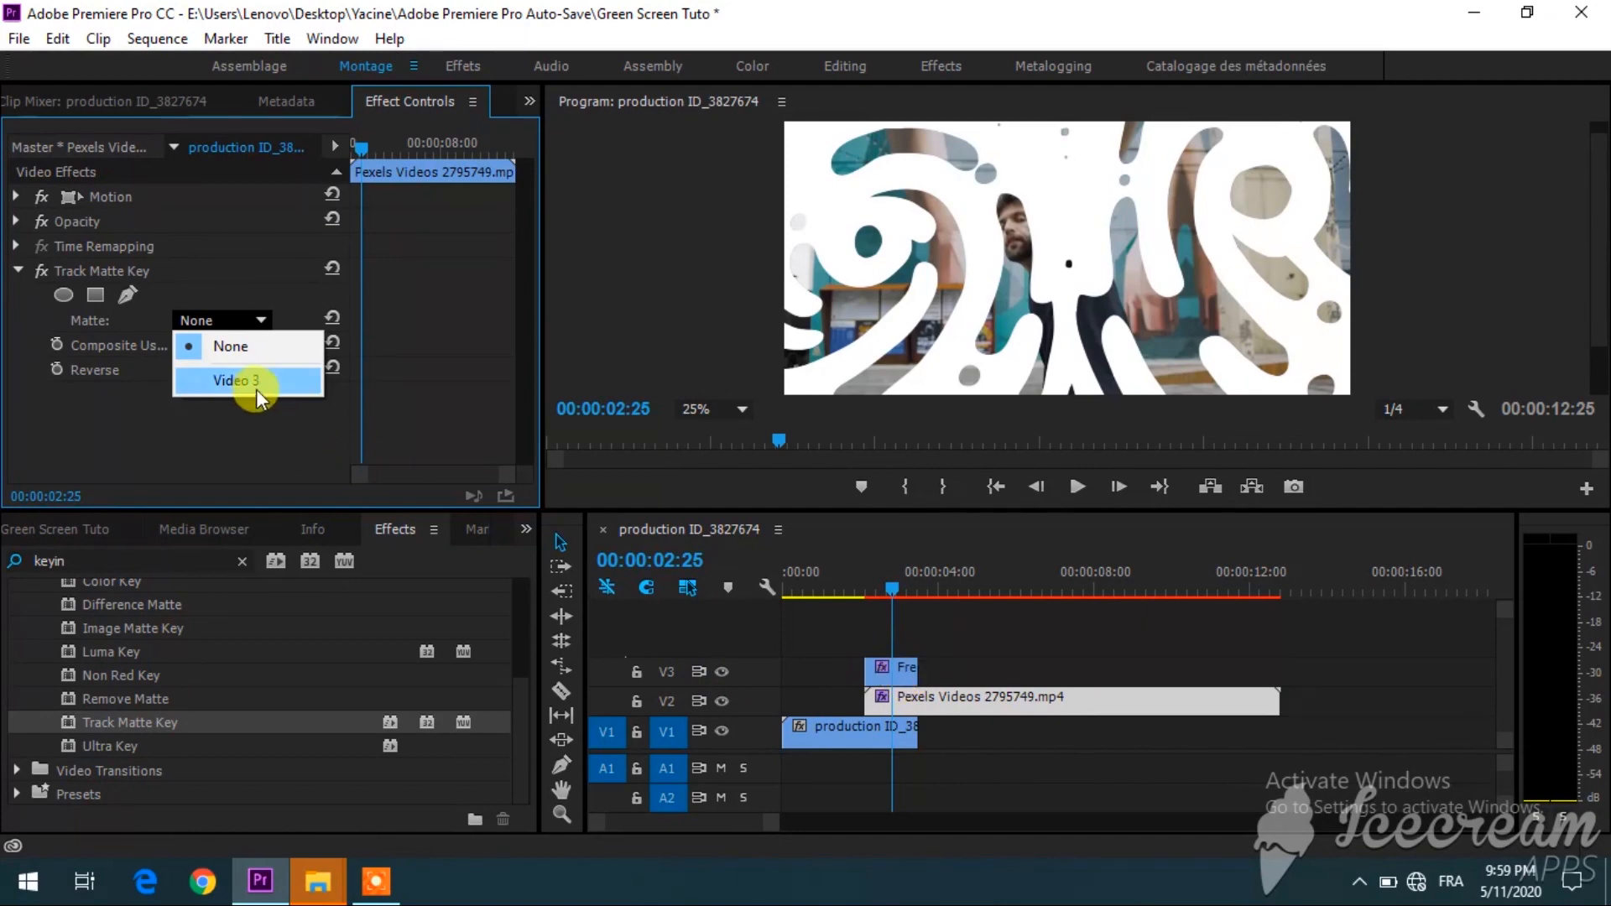
click(234, 380)
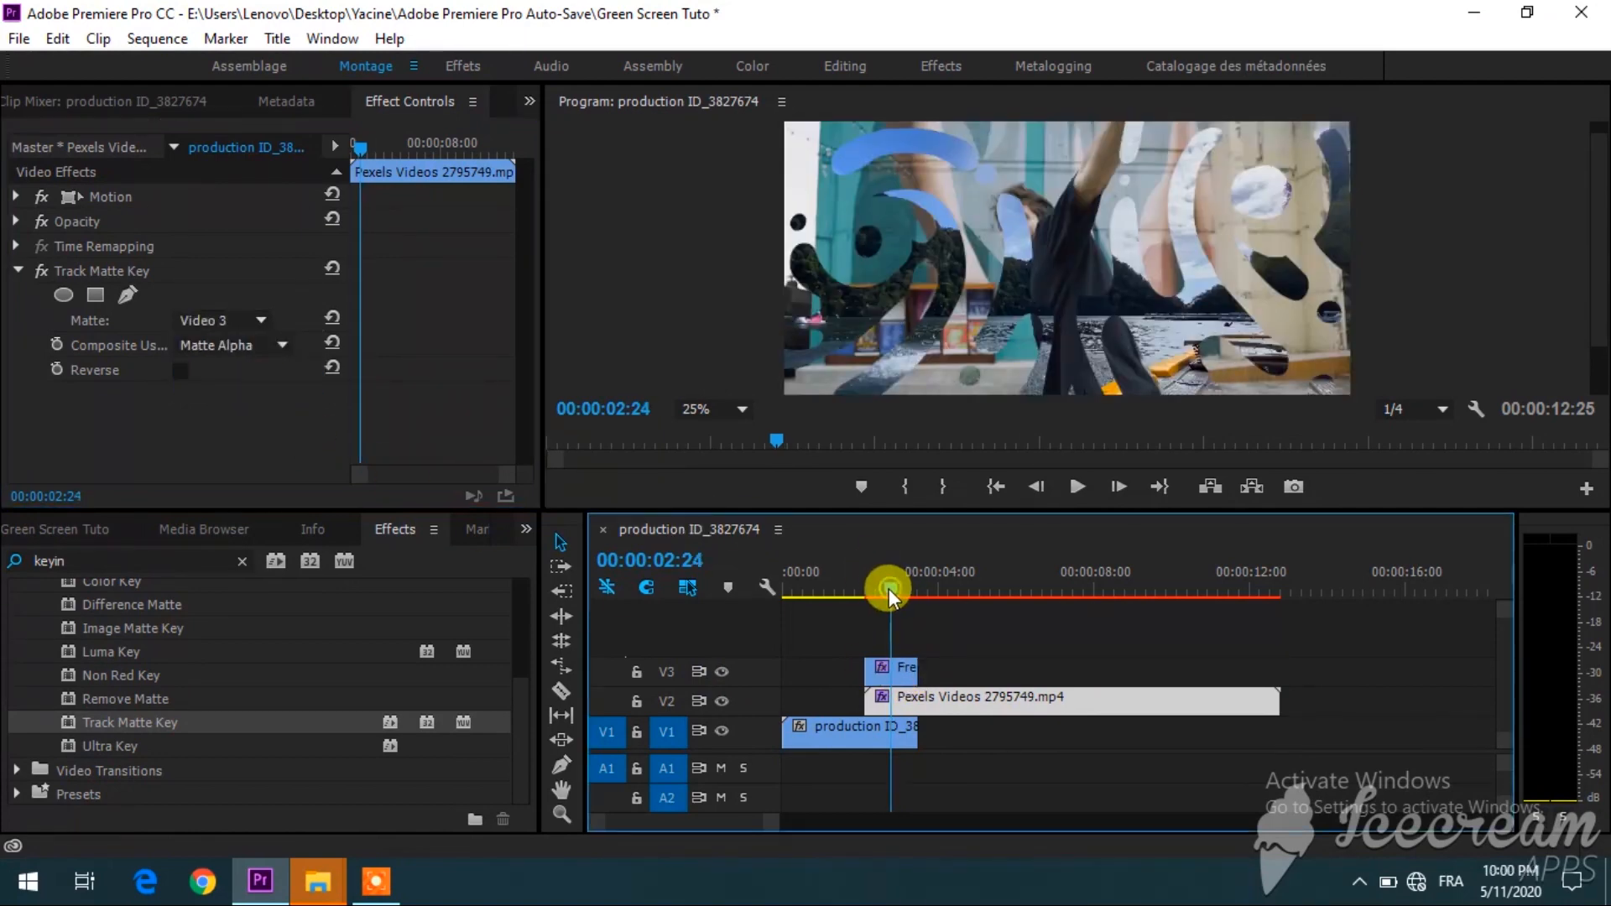
Scrub the playhead through the keyed splash transition and review the sequence.
drag(889, 586, 847, 585)
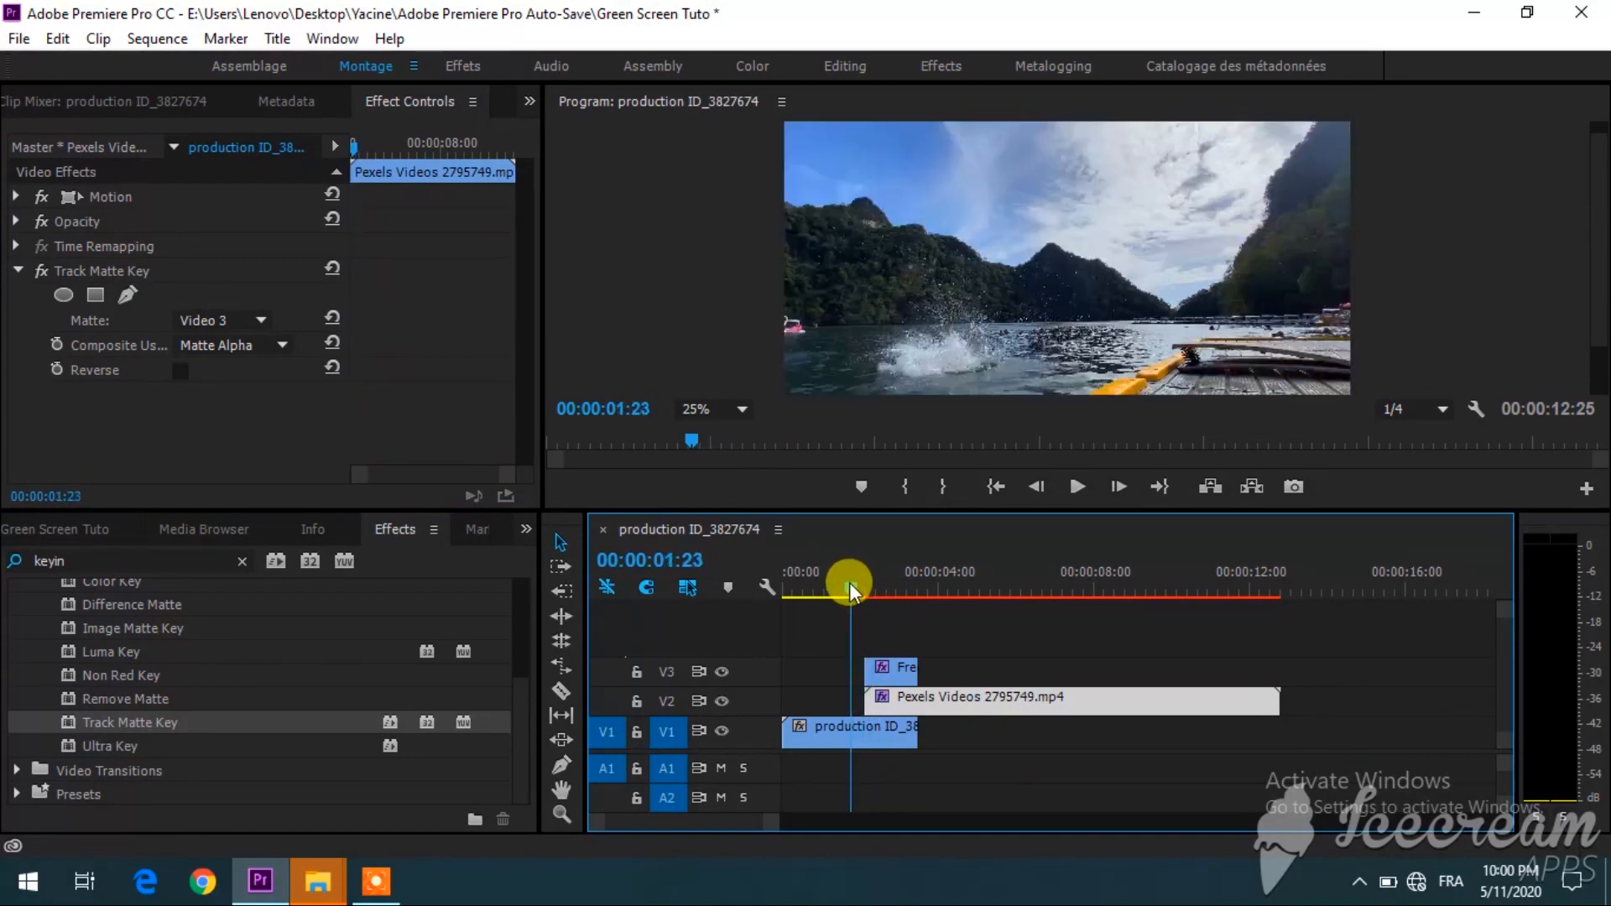
drag(848, 584, 861, 584)
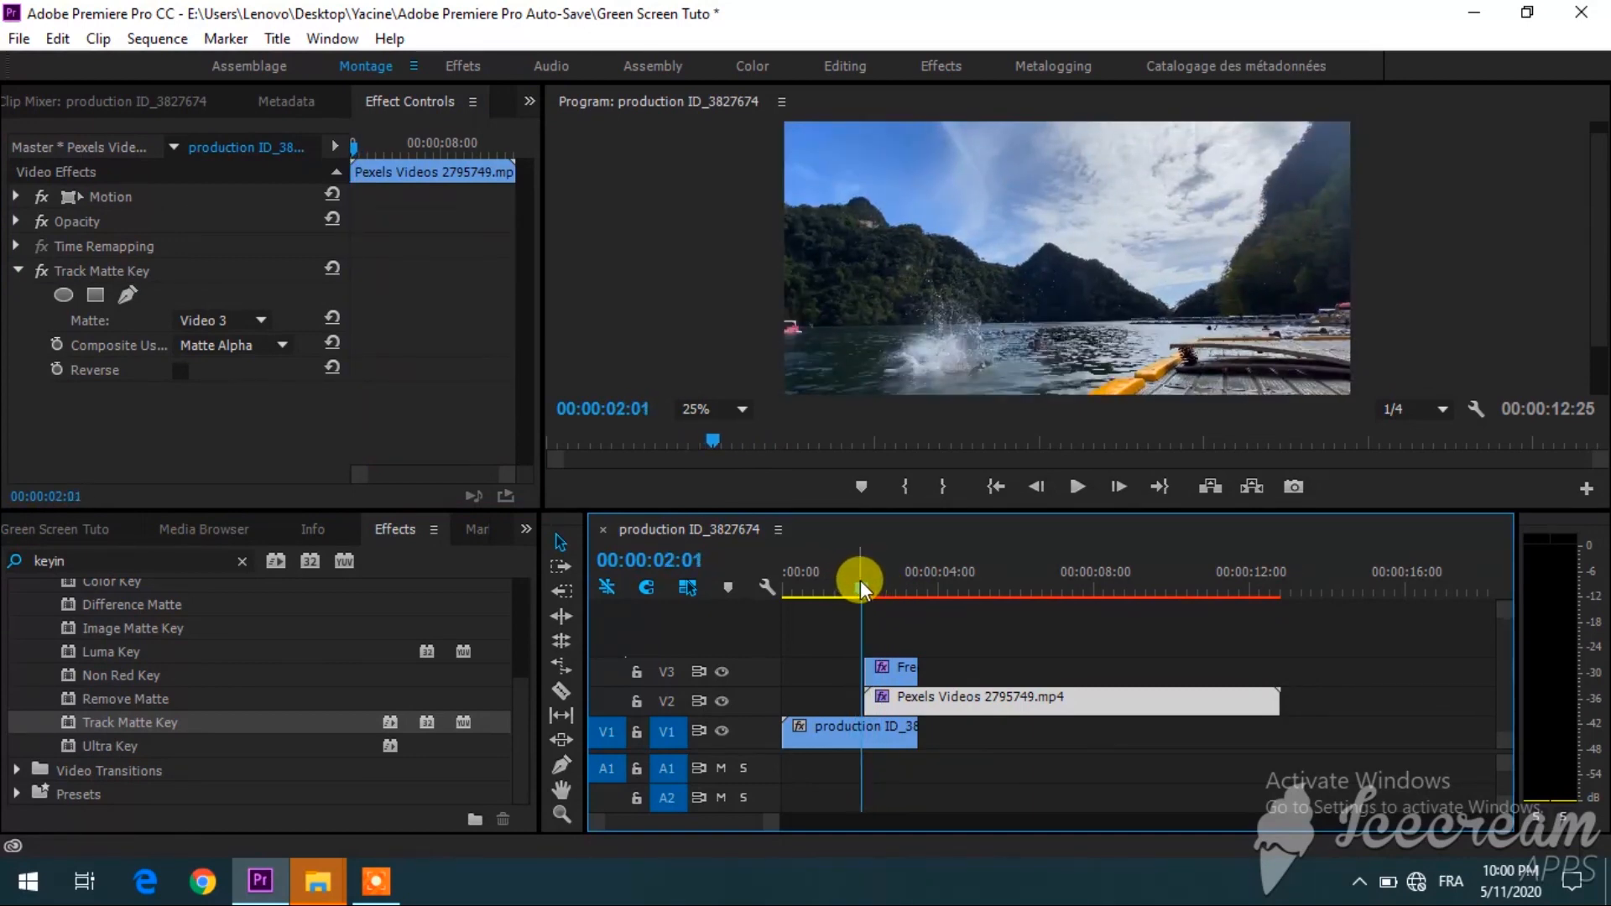
click(1076, 485)
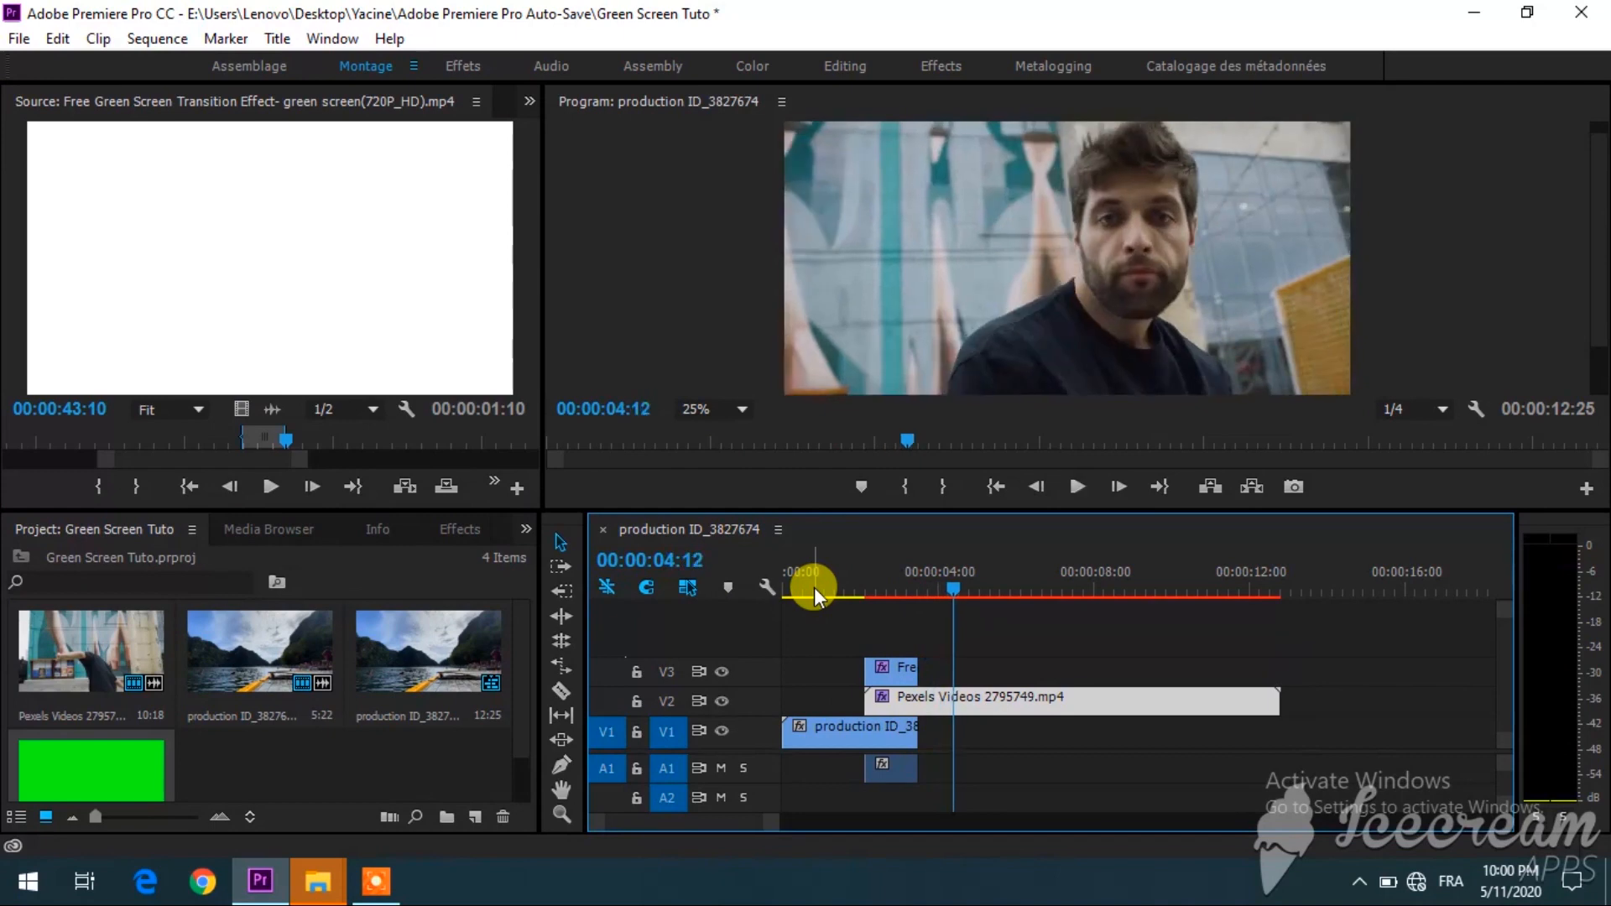
drag(816, 594, 884, 599)
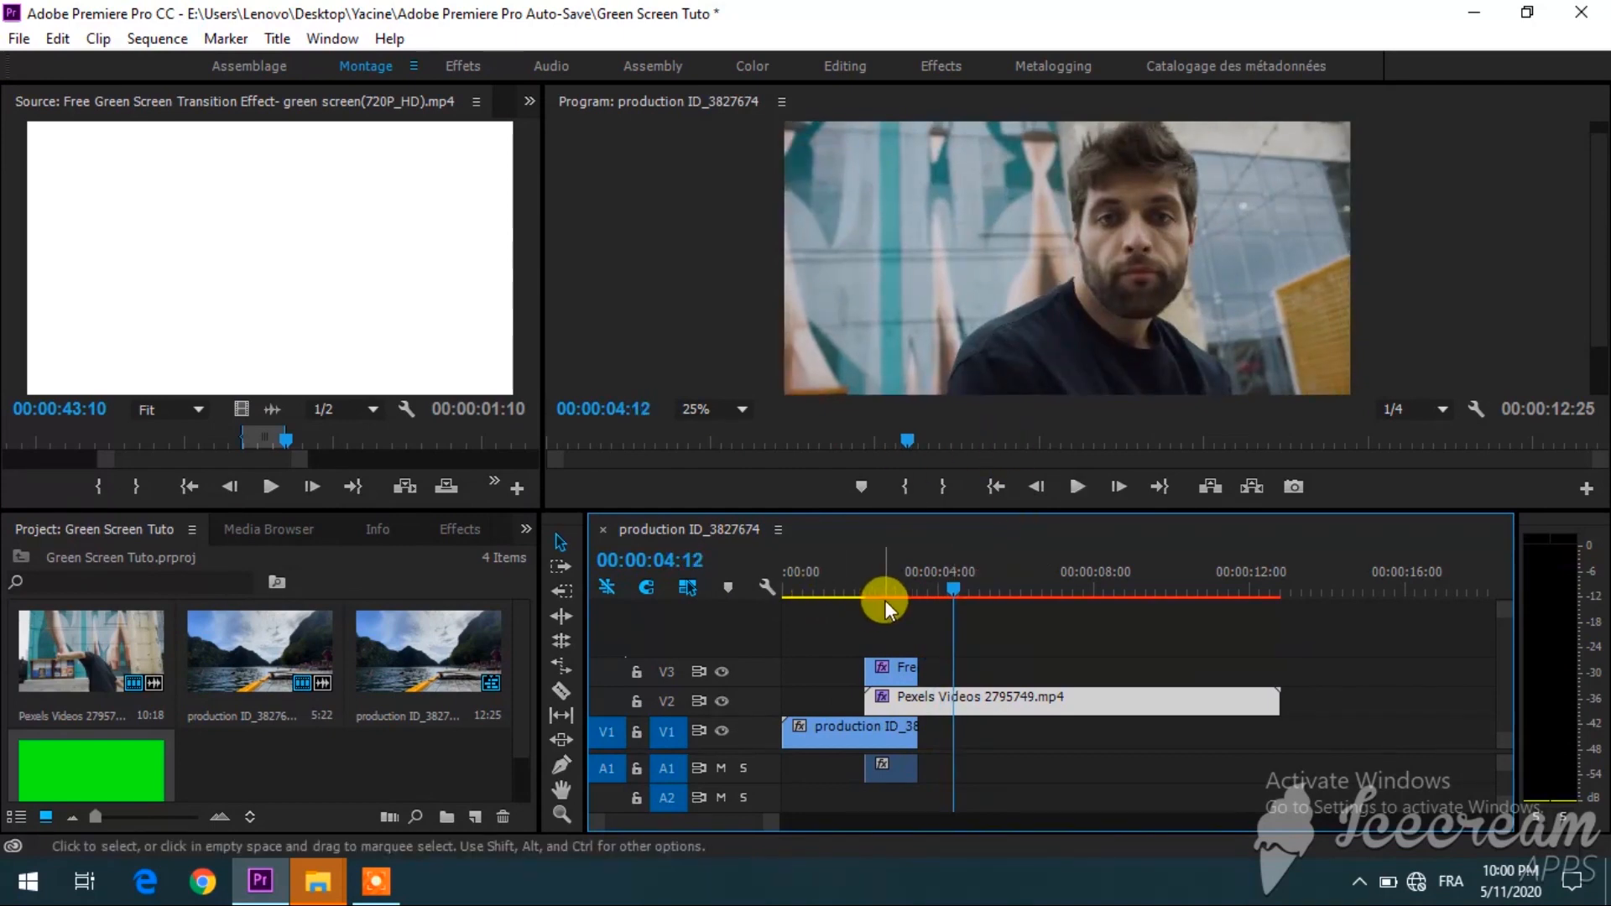